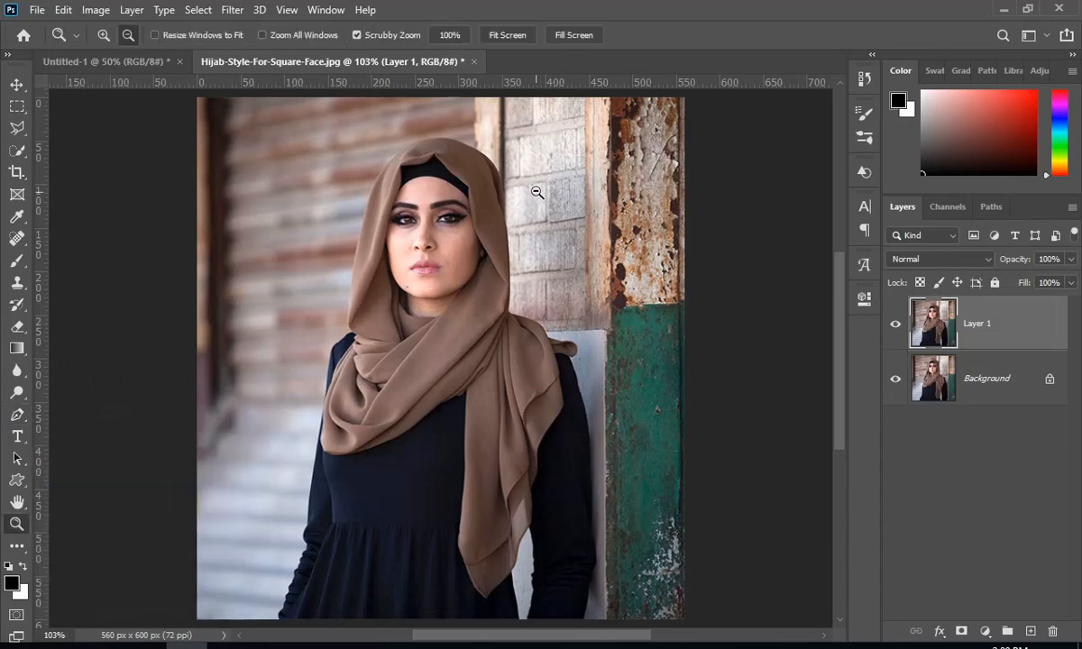
Step: Trace a Pen path from the top of the hijab down its left edge, around the folds and along the hanging end
click(536, 192)
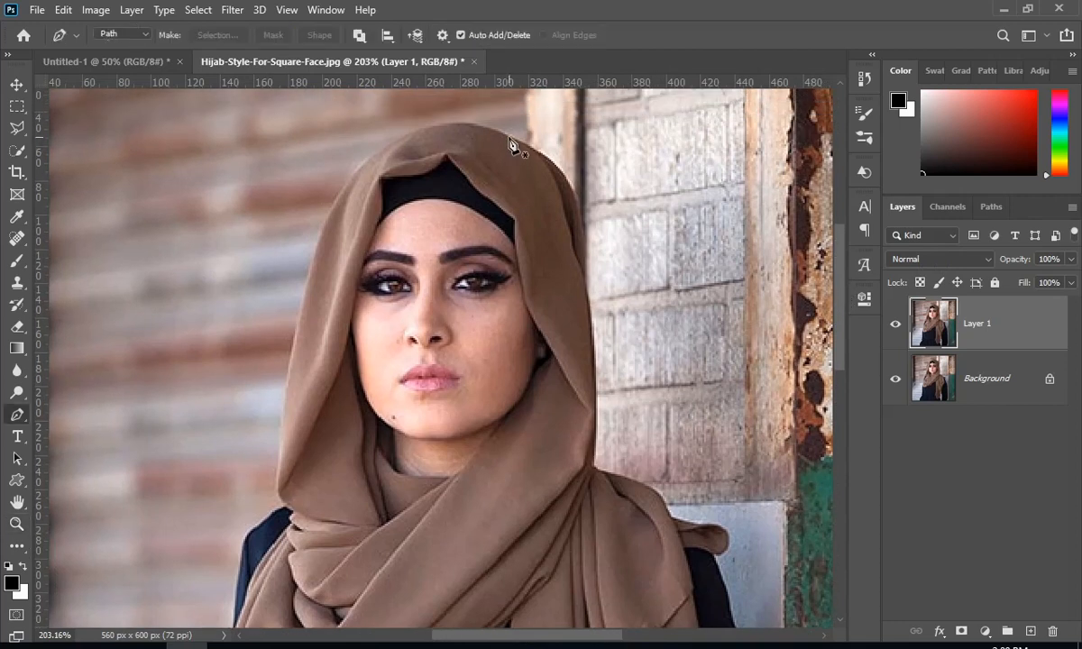
drag(510, 137, 387, 144)
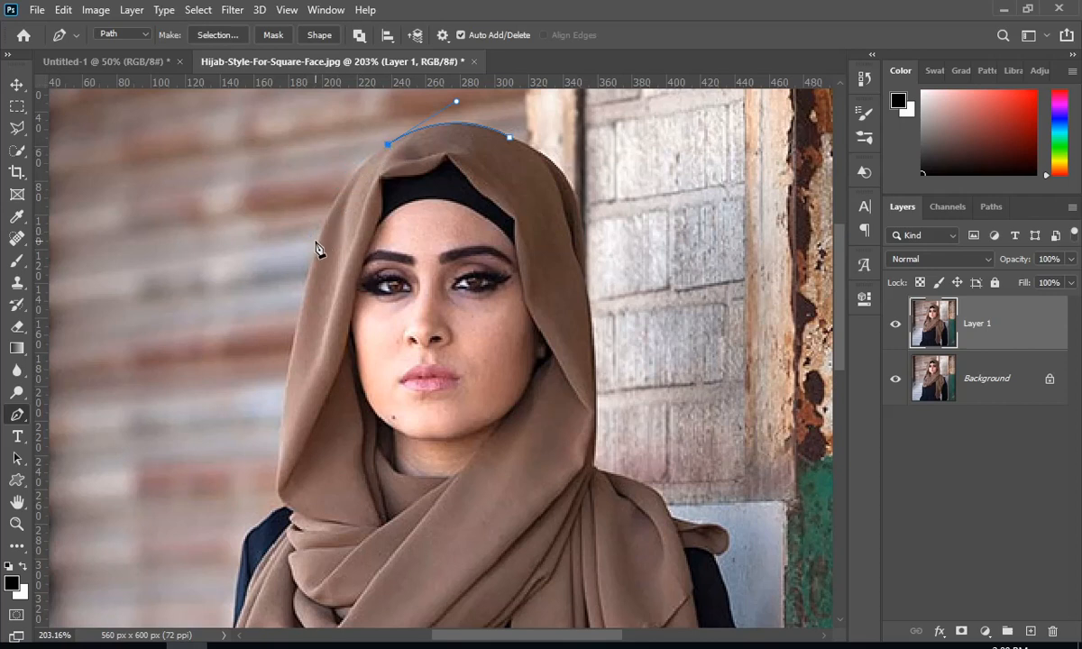
click(282, 416)
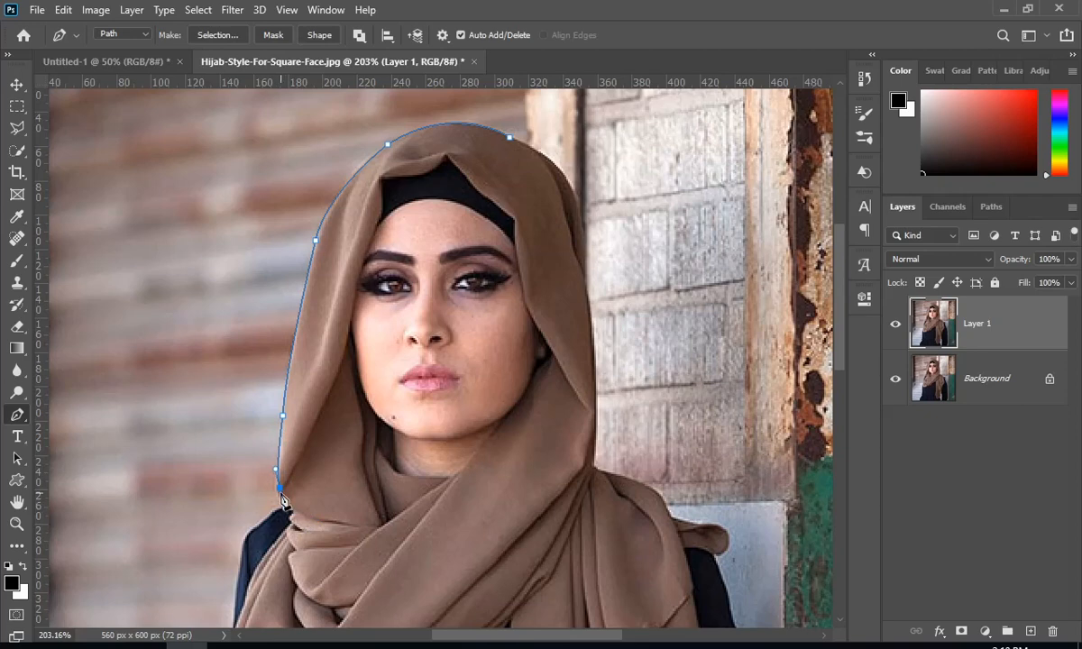
scroll(down, 3)
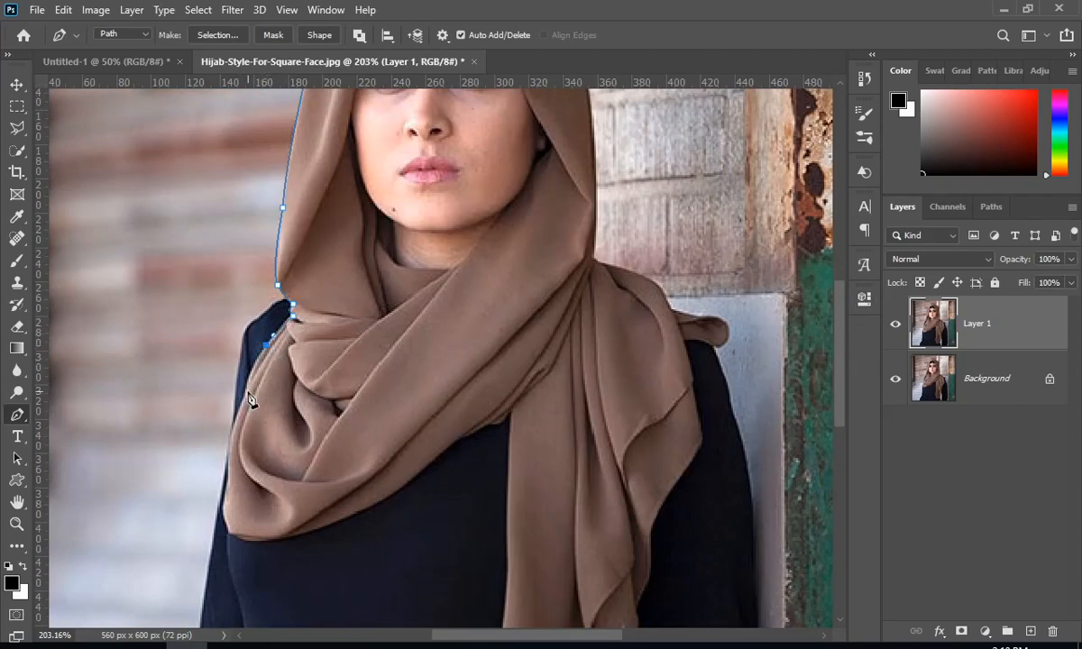
click(225, 525)
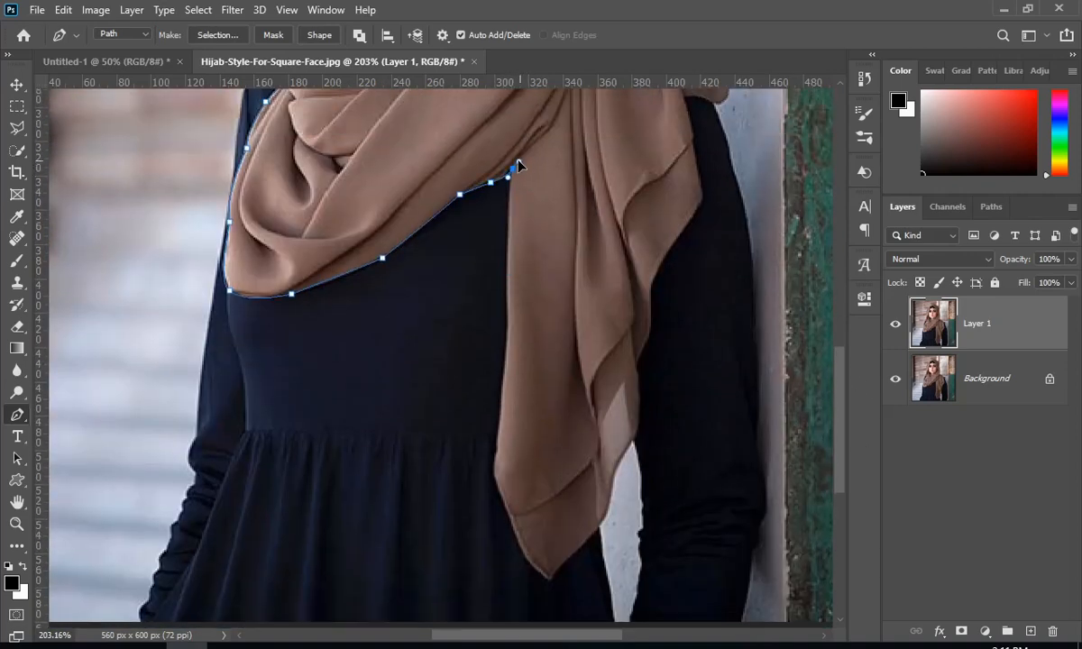
click(503, 318)
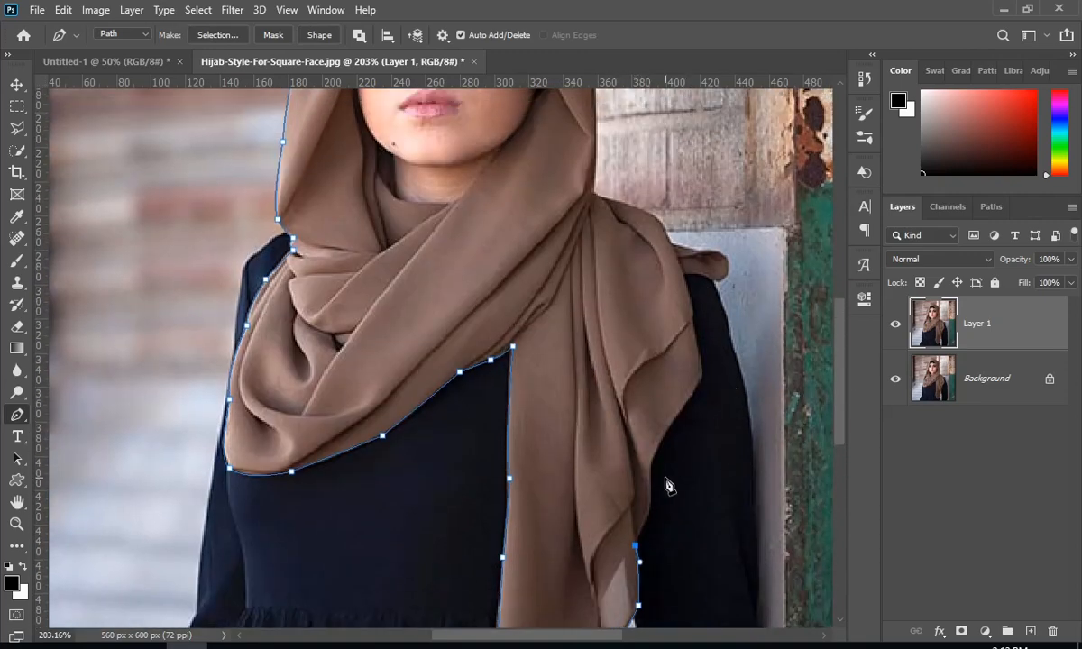
click(649, 466)
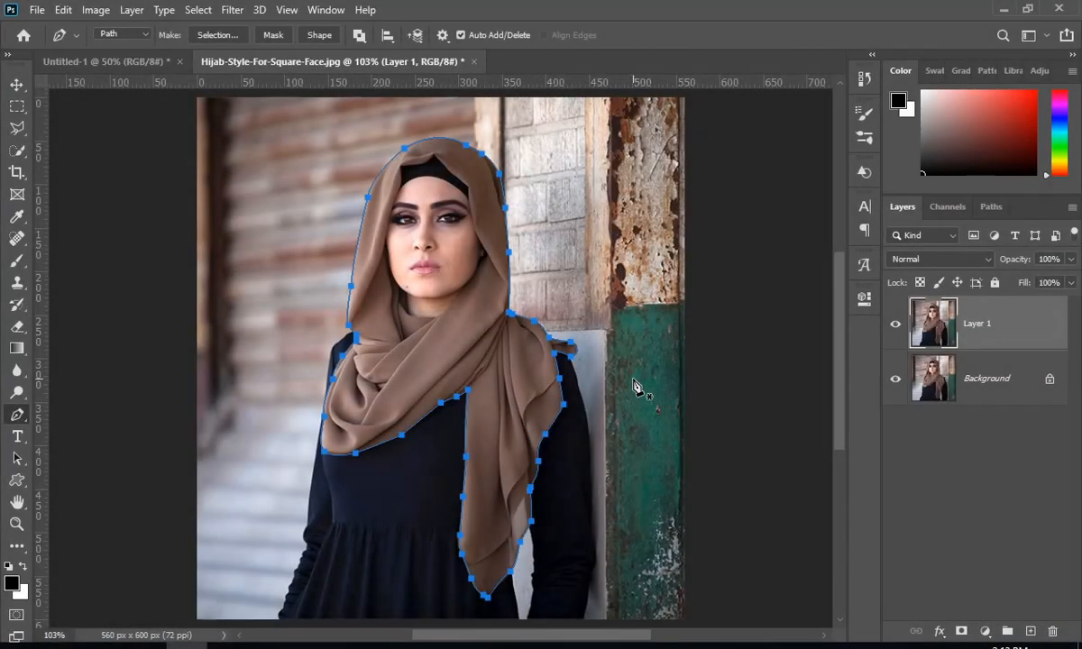
mouse_move(538, 284)
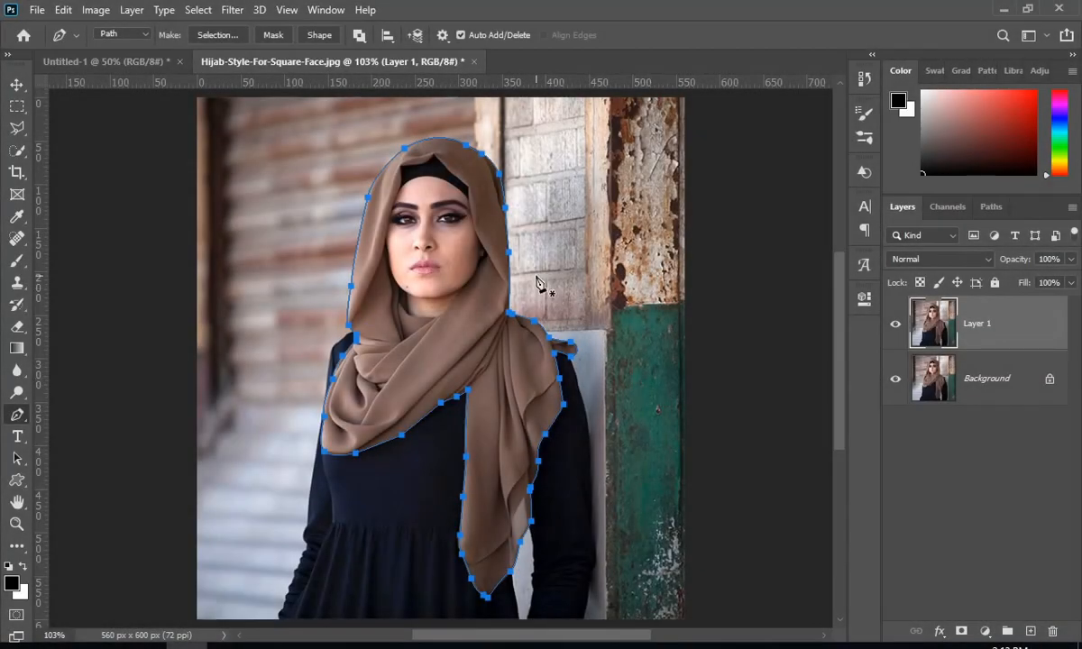
Step: Convert the hijab path to a selection, apply it as Layer 1's mask, and hide the Background layer
right_click(536, 279)
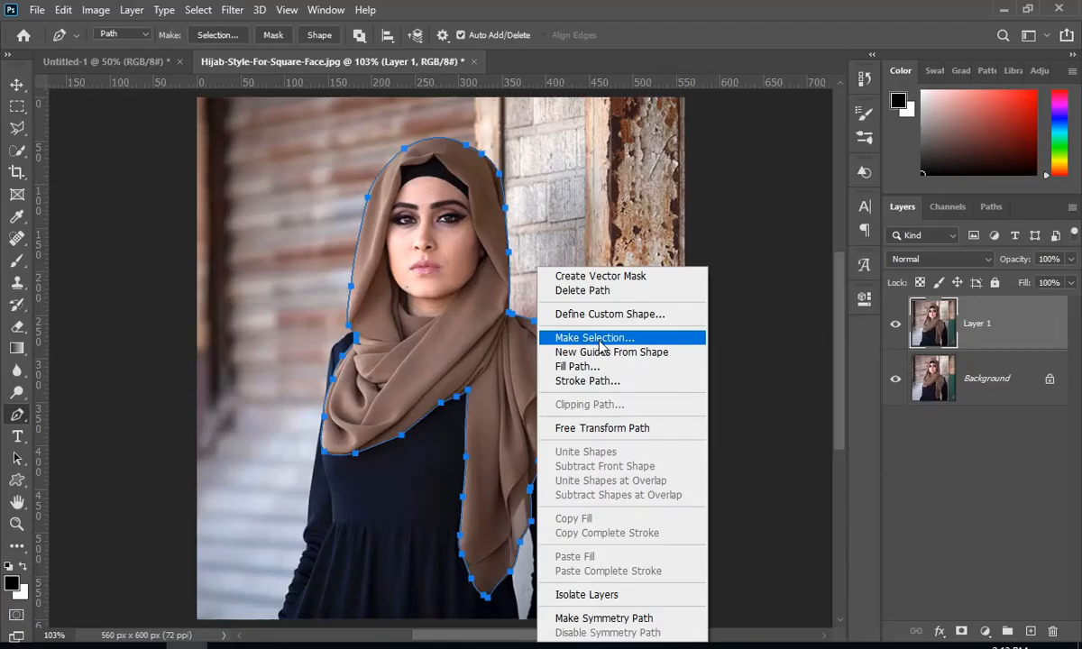
click(593, 337)
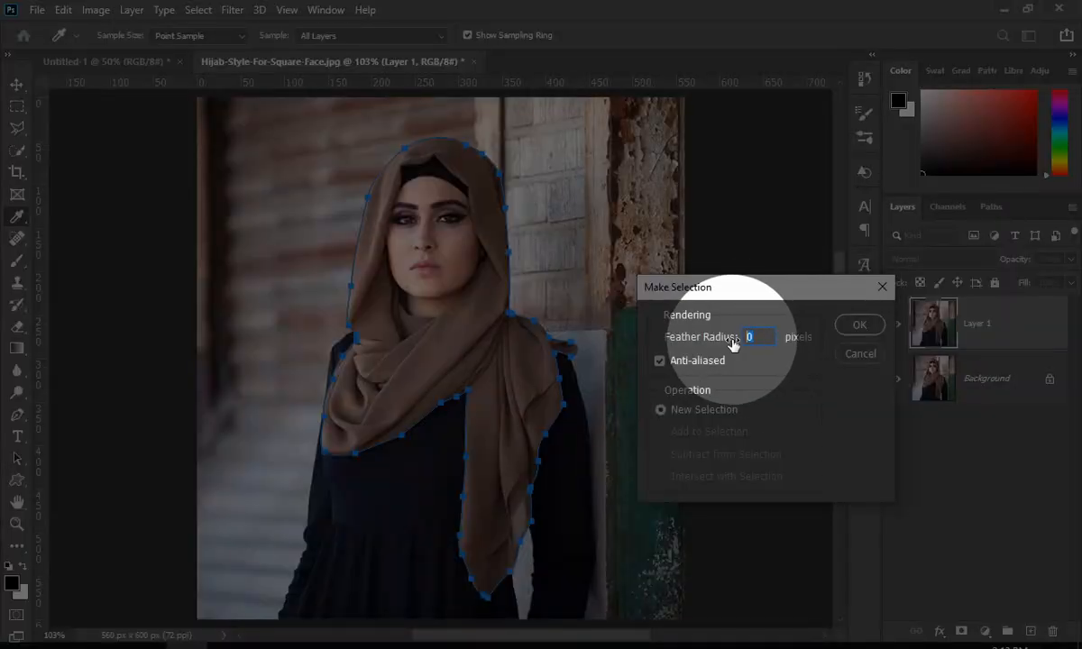
click(858, 325)
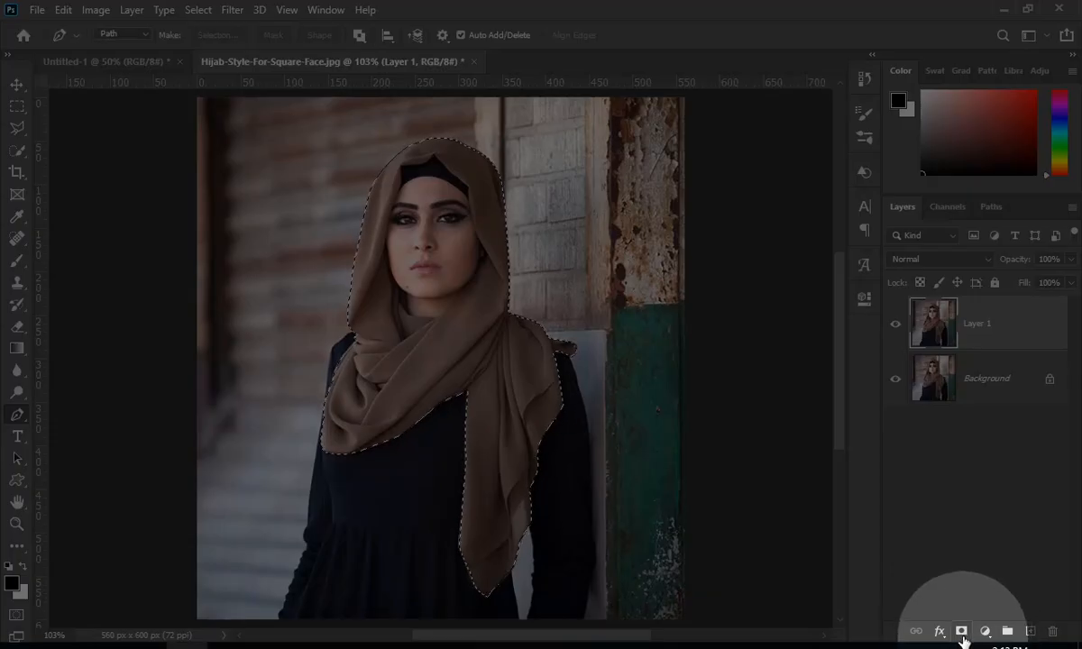
click(960, 630)
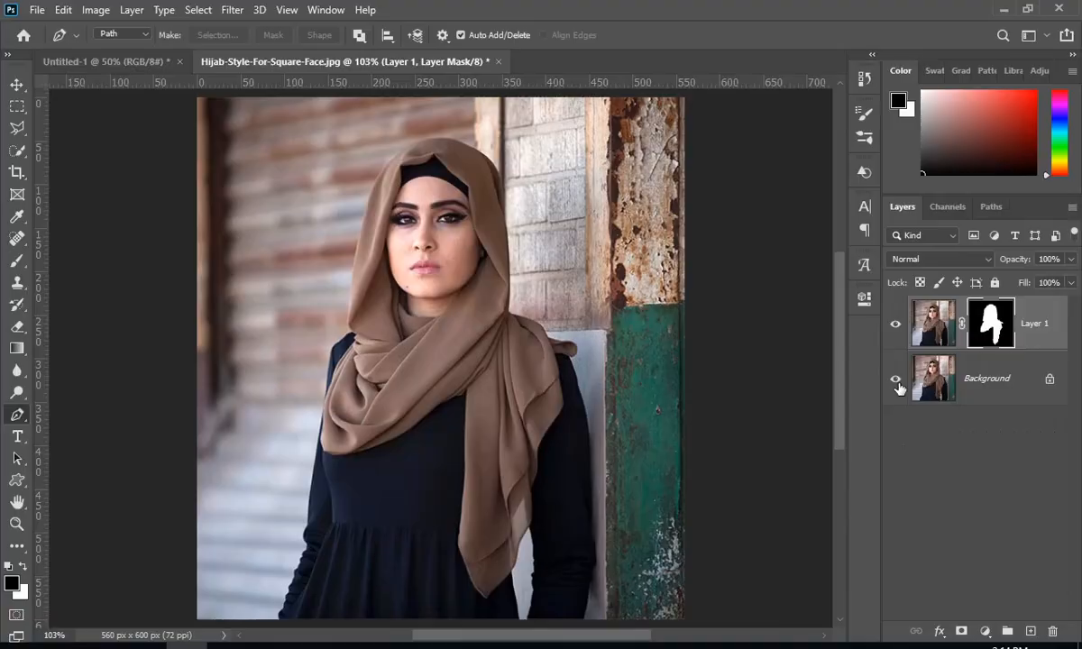
click(895, 378)
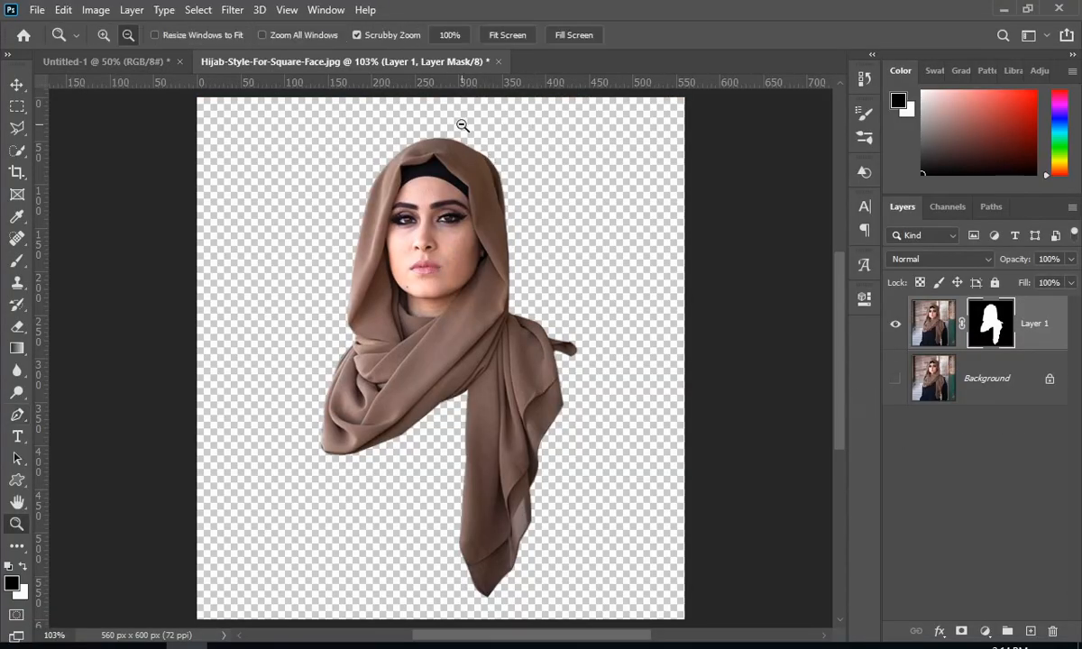
Step: Zoom in on the woman's face to trace the face opening
click(462, 125)
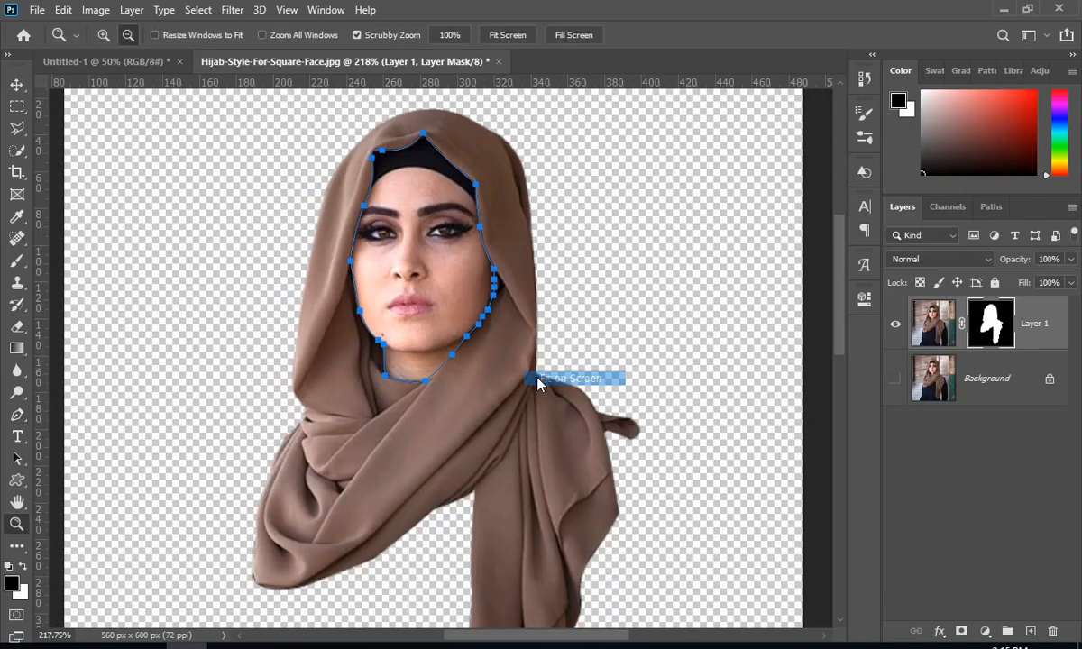
Step: Convert the face path to a selection, delete those pixels from Layer 1, then deselect
right_click(537, 379)
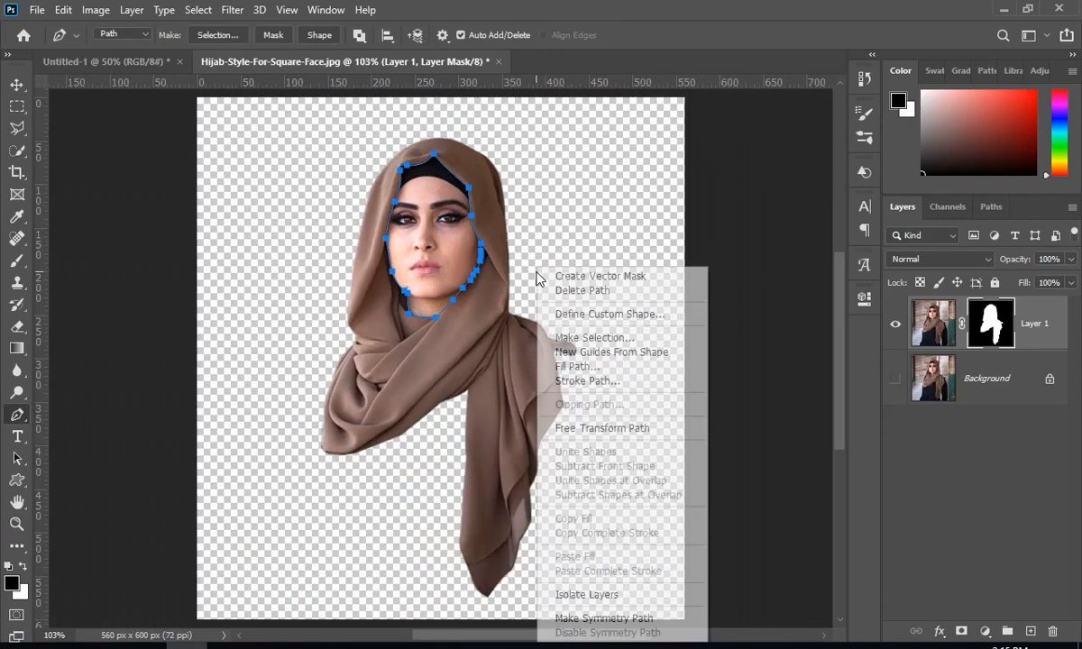
mouse_move(593, 337)
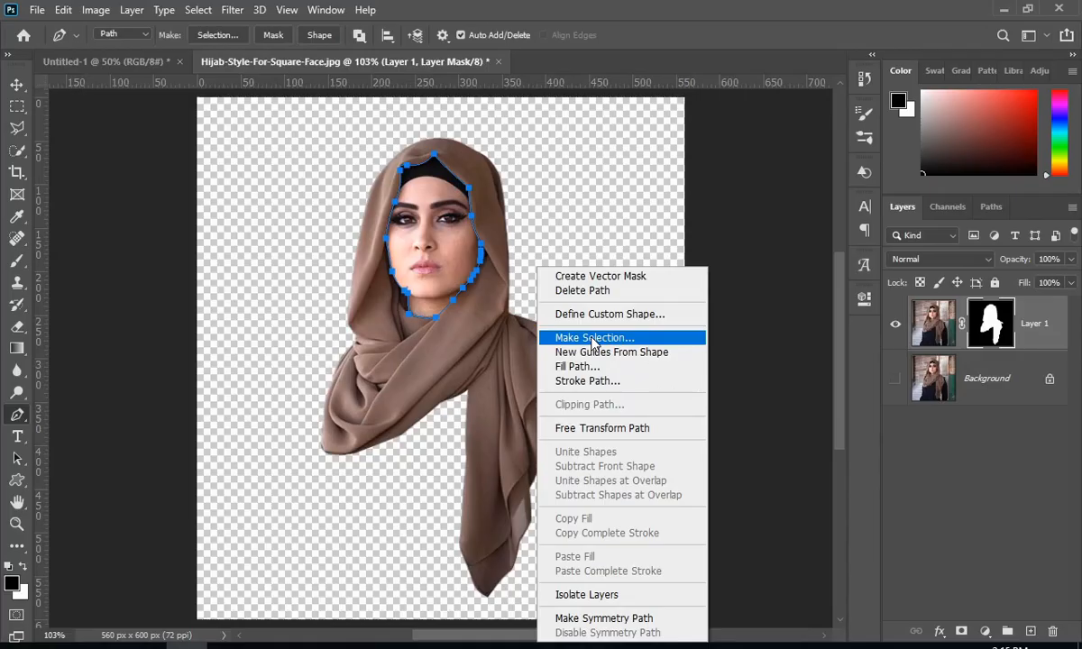
click(593, 337)
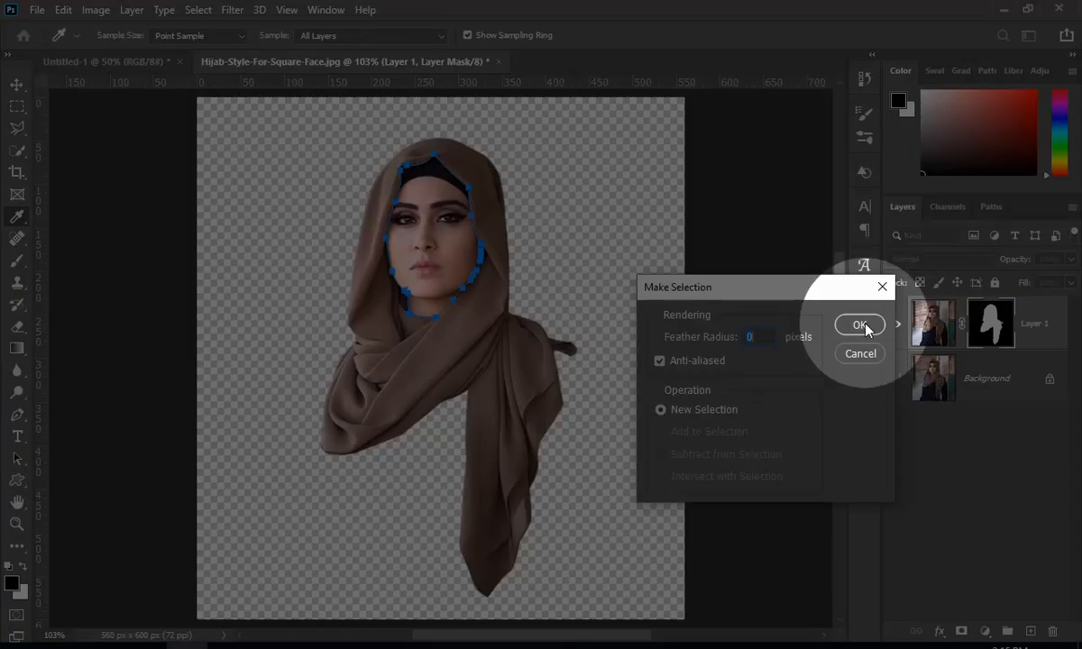
click(858, 325)
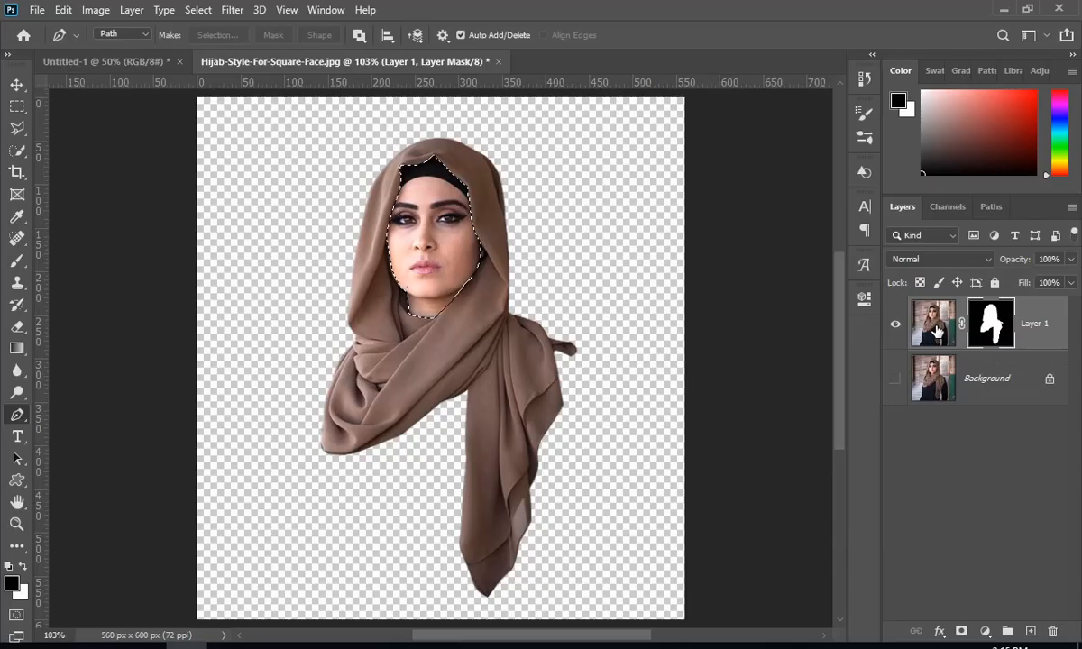
key(Delete)
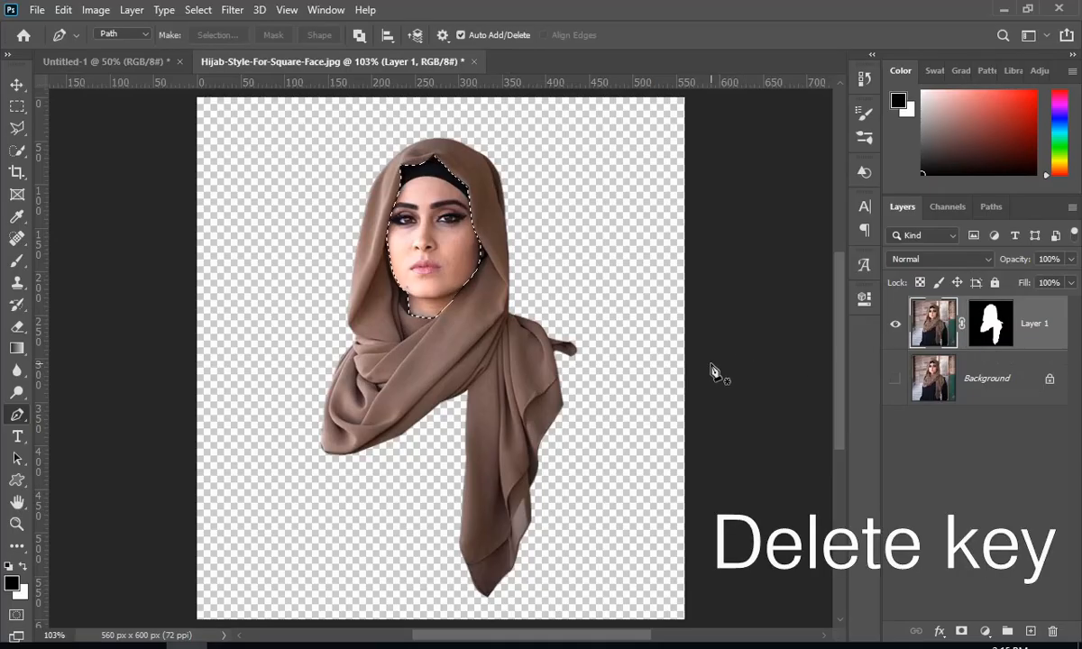
key(Delete)
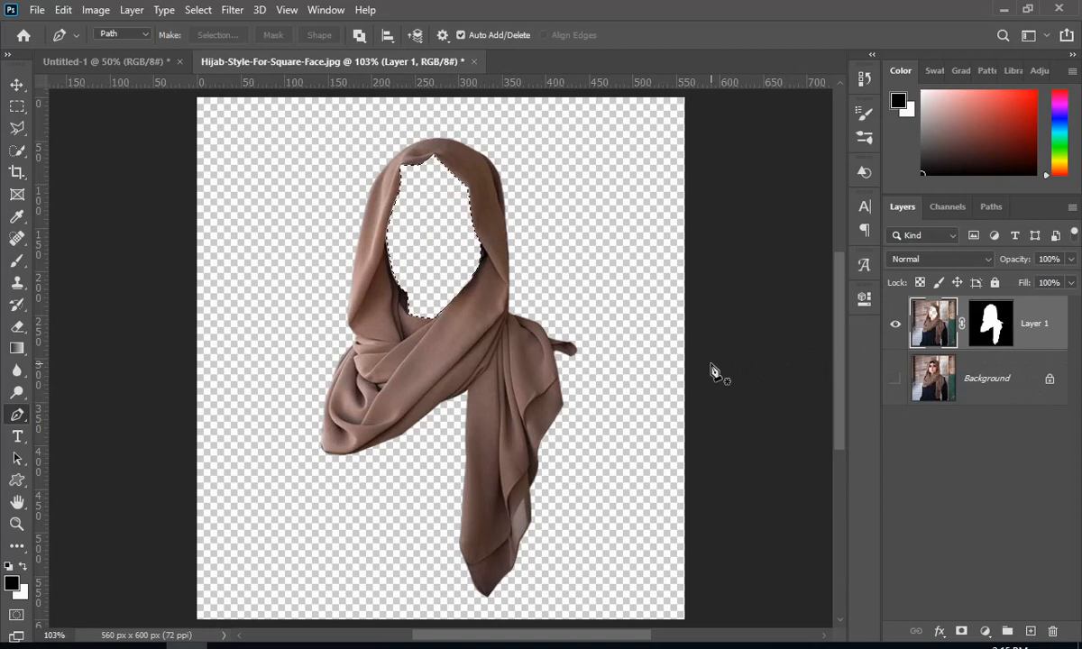
key(ctrl+d)
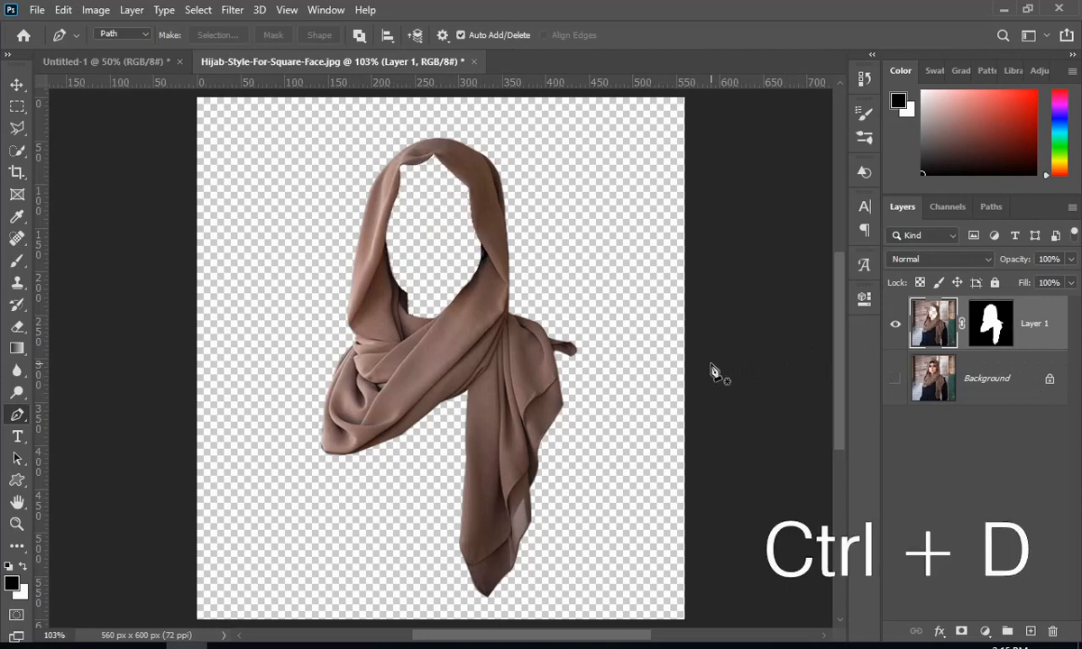
key(ctrl+d)
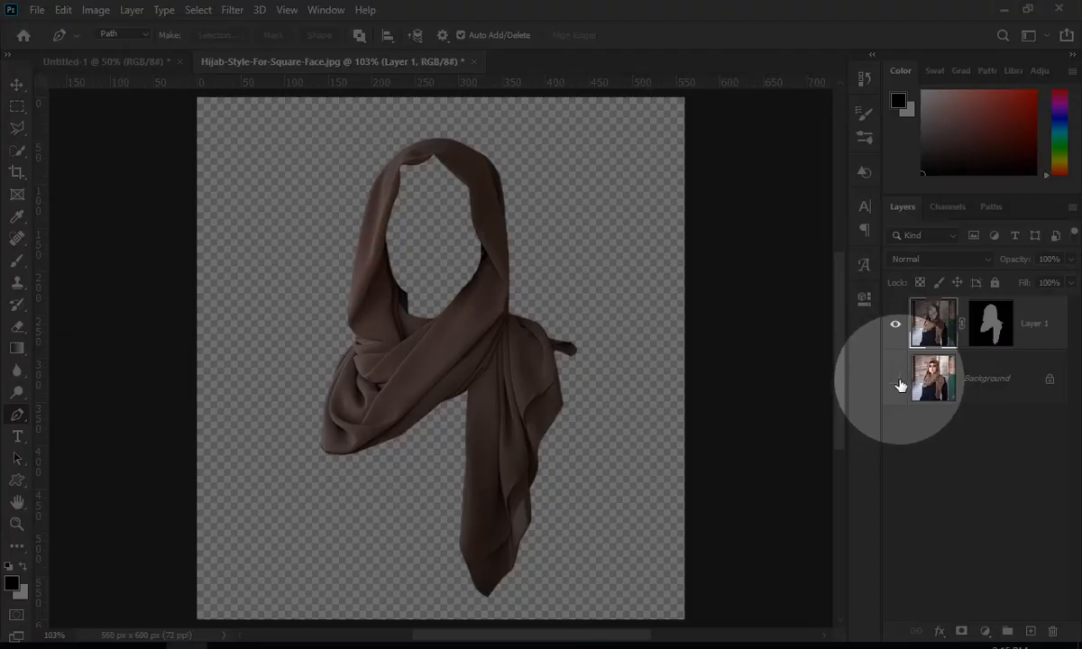
Step: Show the Background again and add a new Pattern Fill layer with its pattern picker open
click(895, 378)
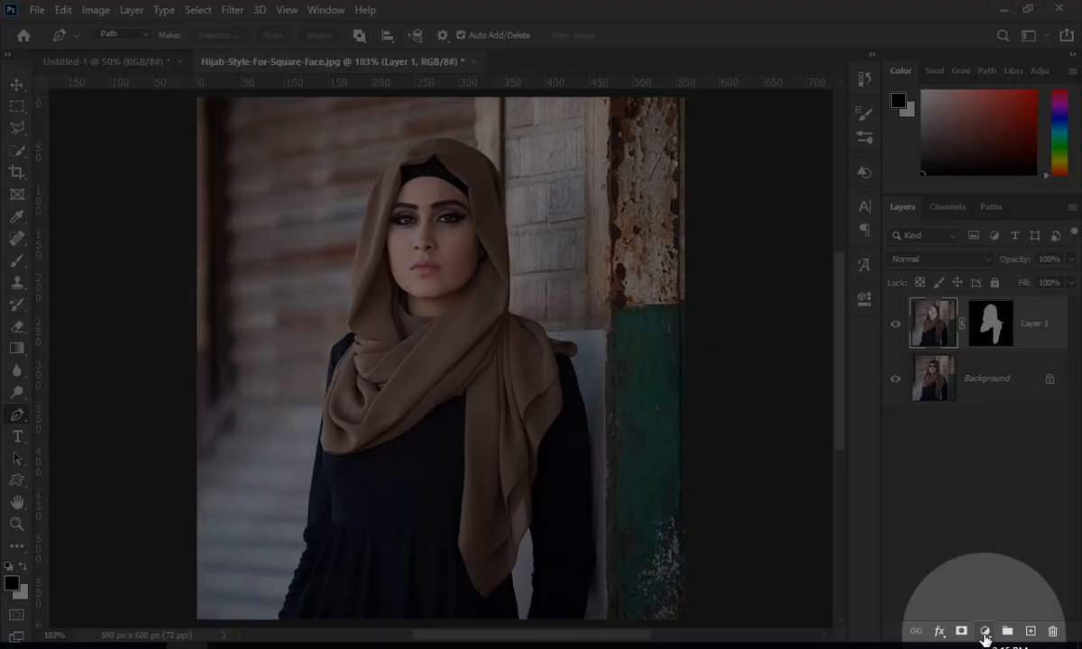
click(984, 631)
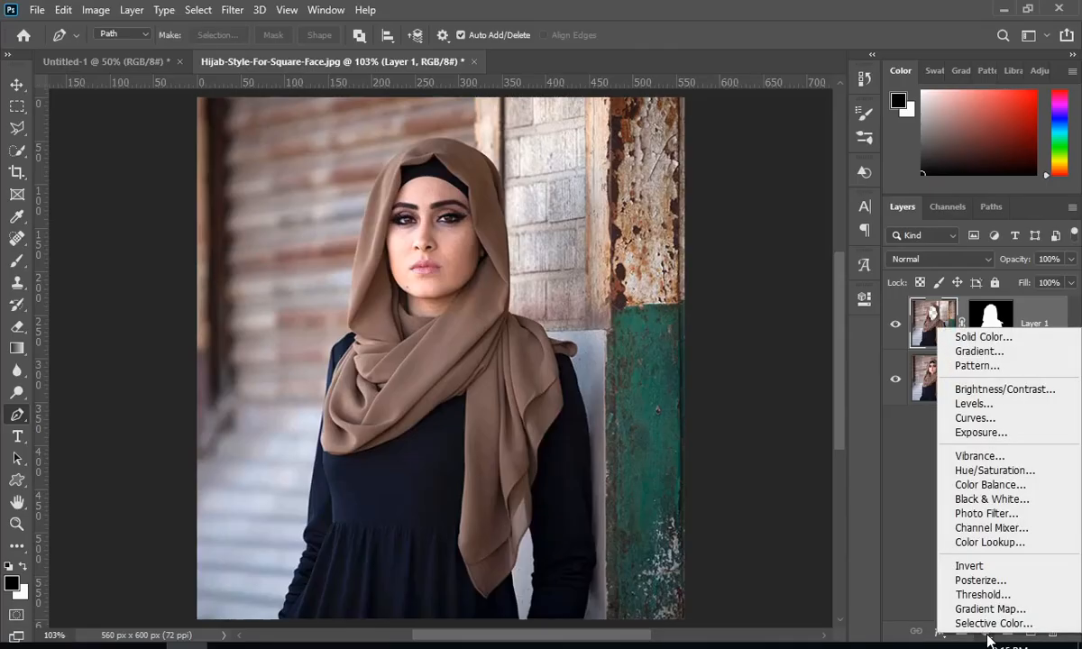
mouse_move(976, 365)
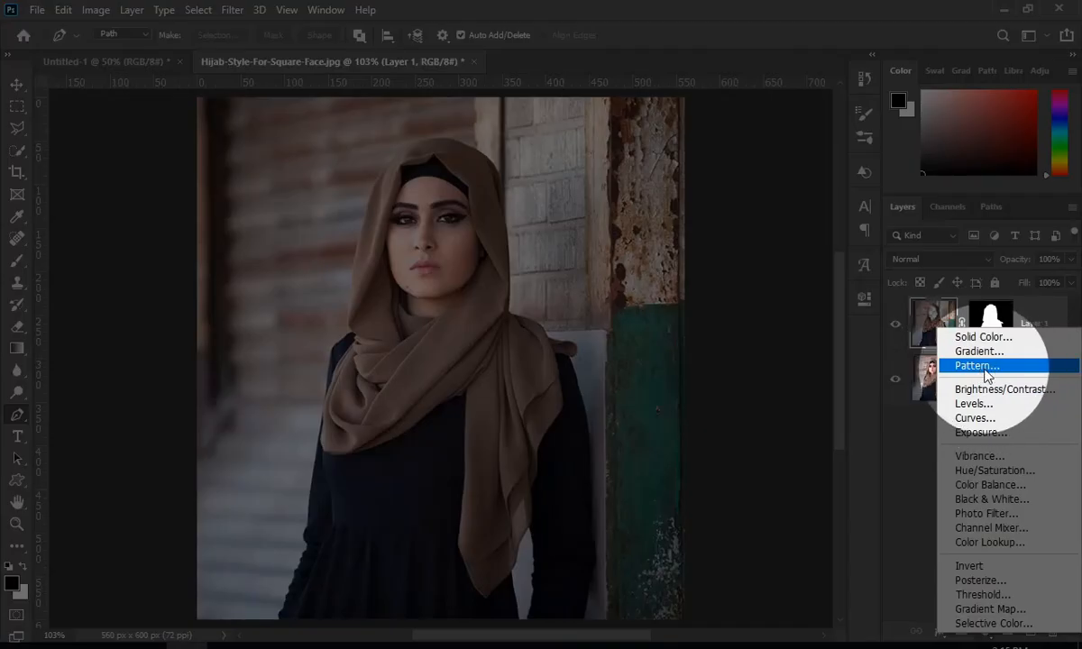
click(975, 365)
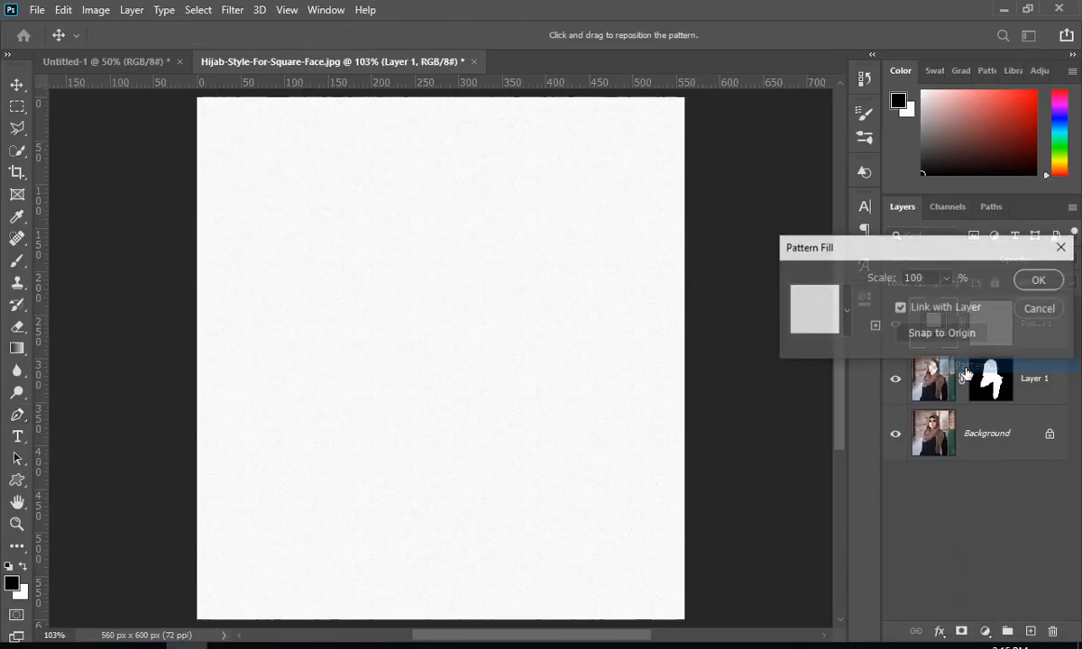
click(846, 310)
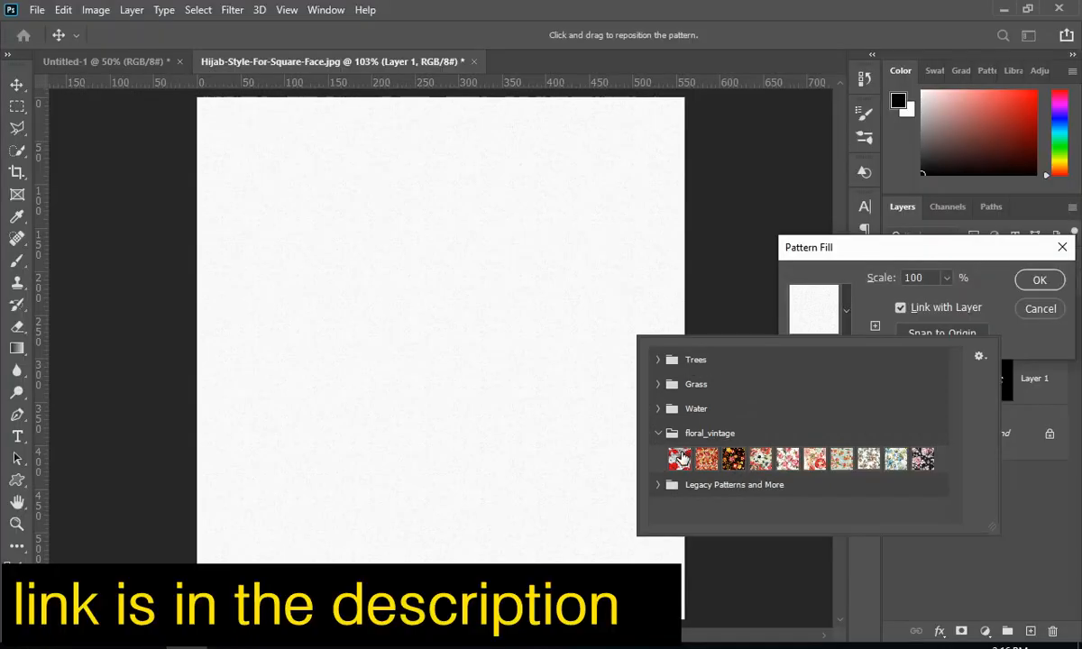
Step: Preview the anemone and peach floral swatches, then confirm the blue forget-me-not pattern
click(760, 459)
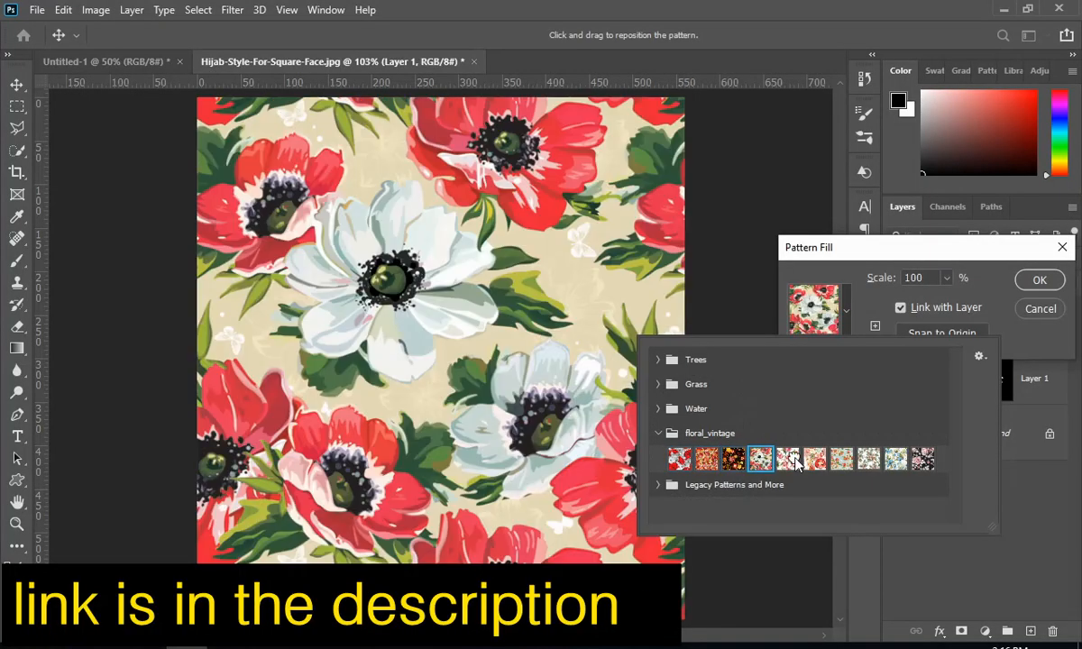
click(867, 458)
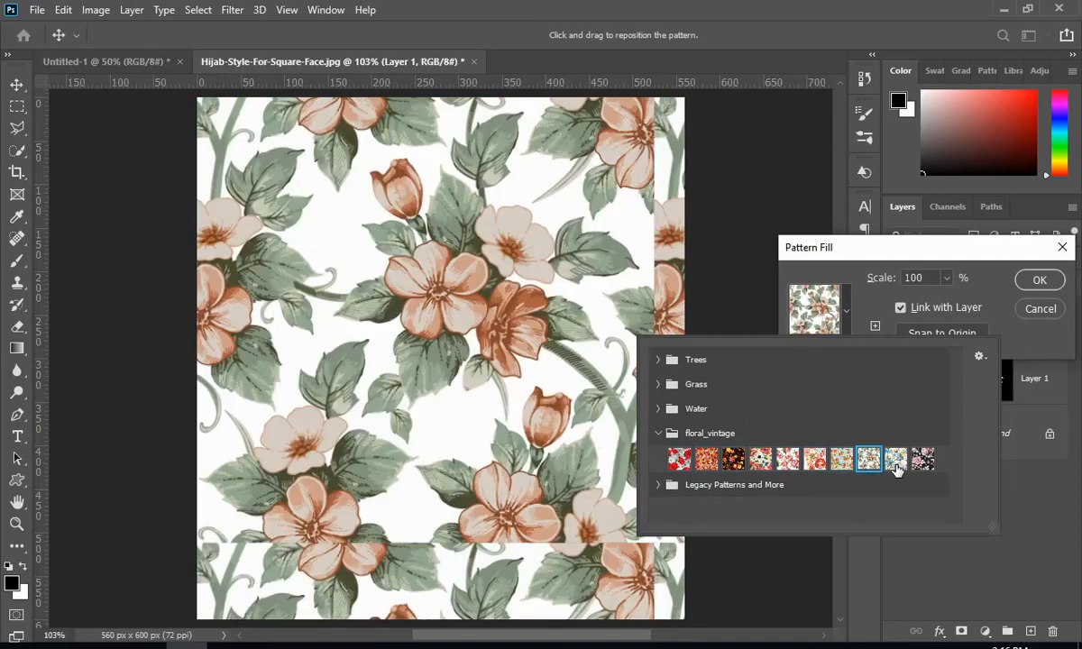
click(895, 457)
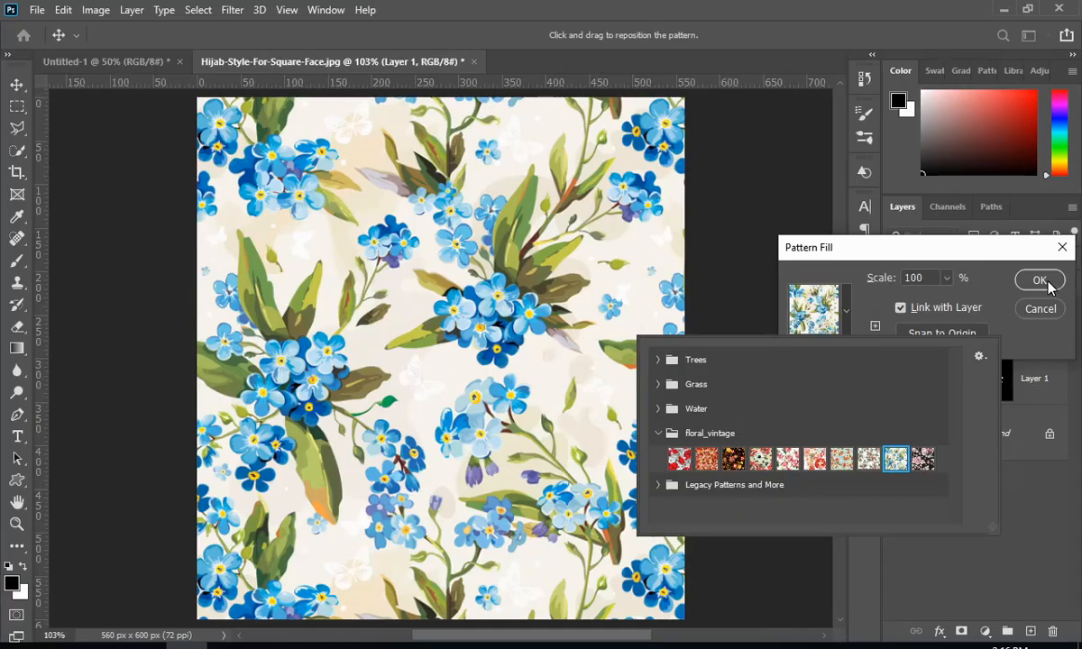
click(1039, 279)
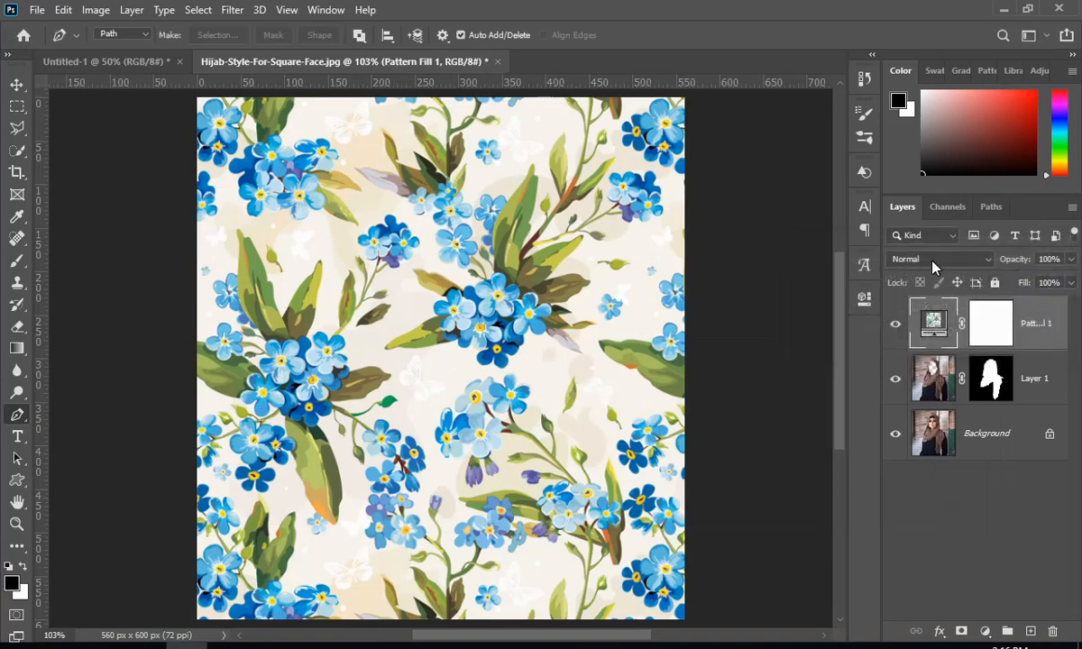
Step: Set the Pattern Fill layer to Overlay and clip it to Layer 1 so it covers only the hijab
click(941, 259)
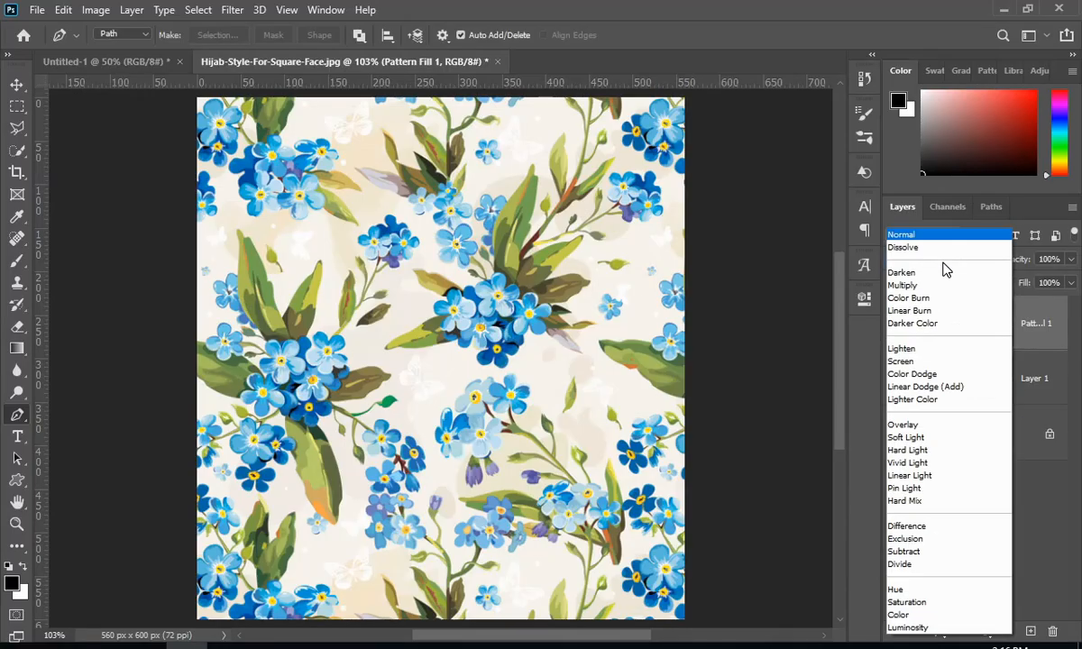
click(902, 425)
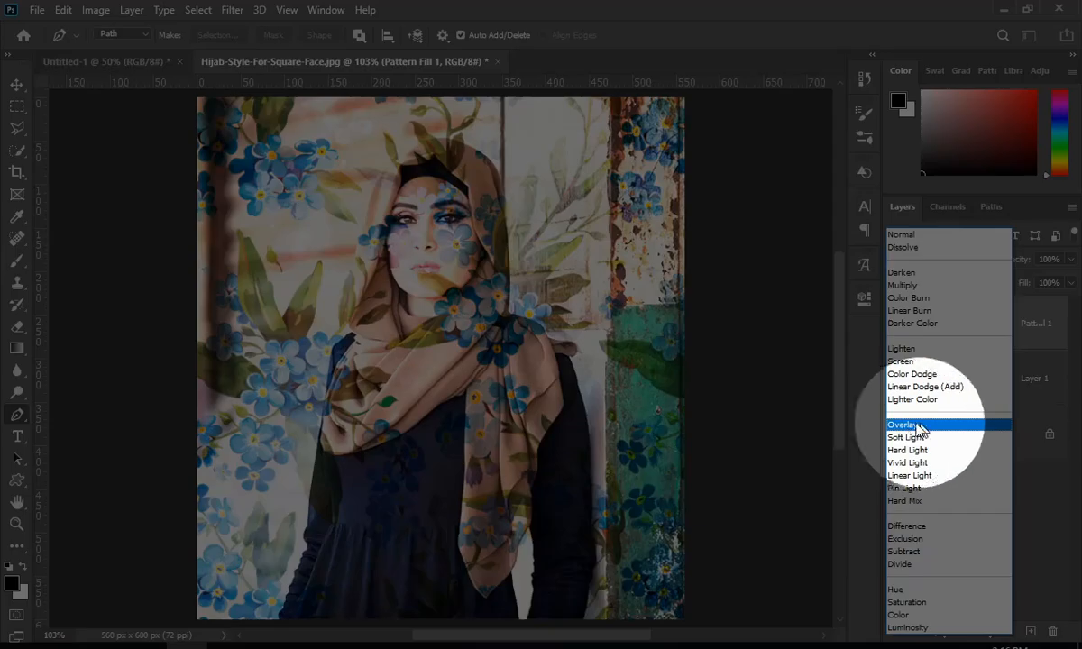
click(904, 425)
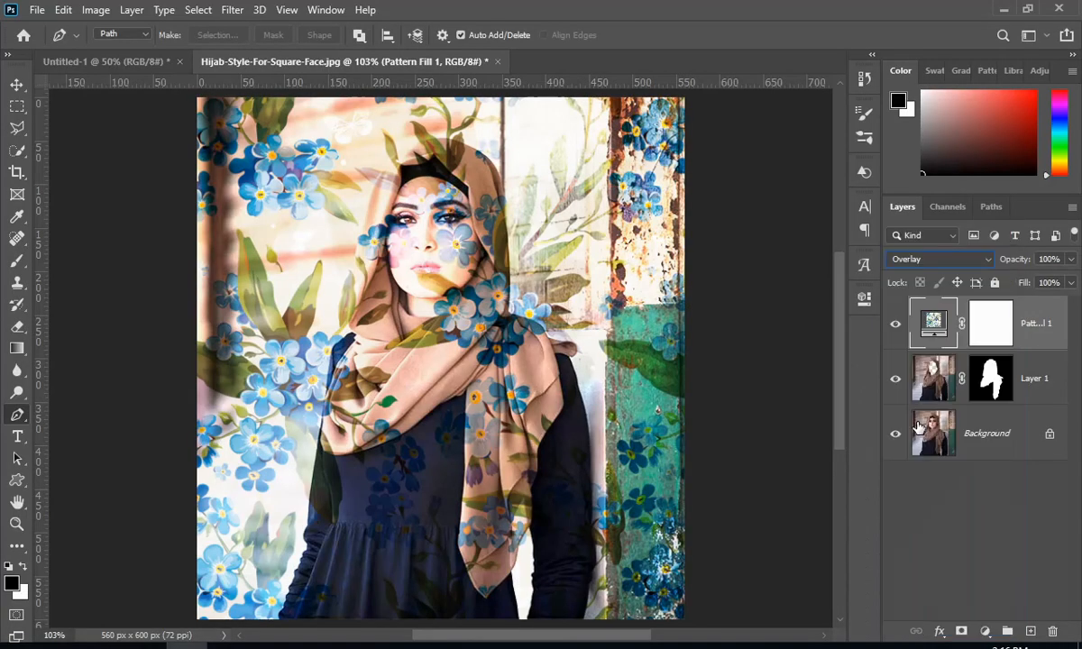
right_click(933, 434)
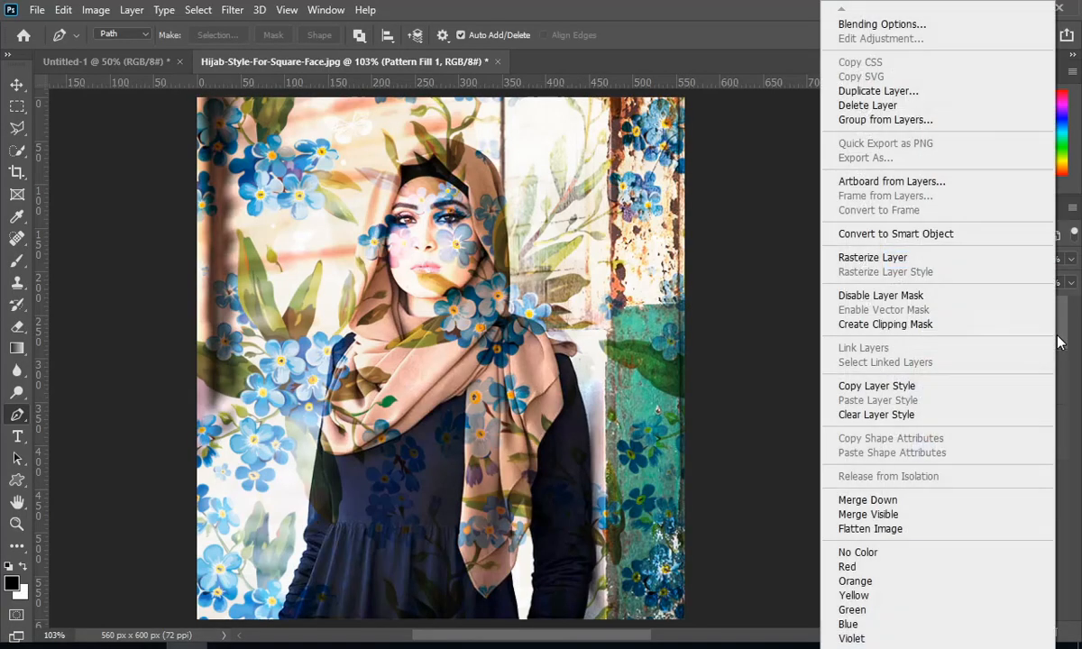
mouse_move(885, 323)
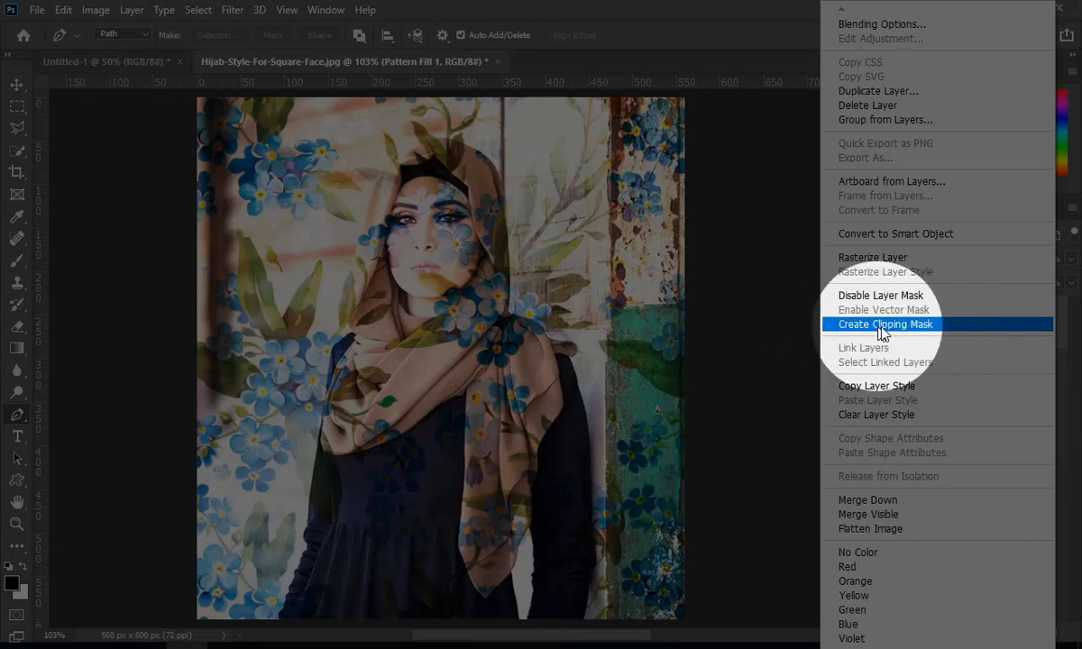
click(885, 323)
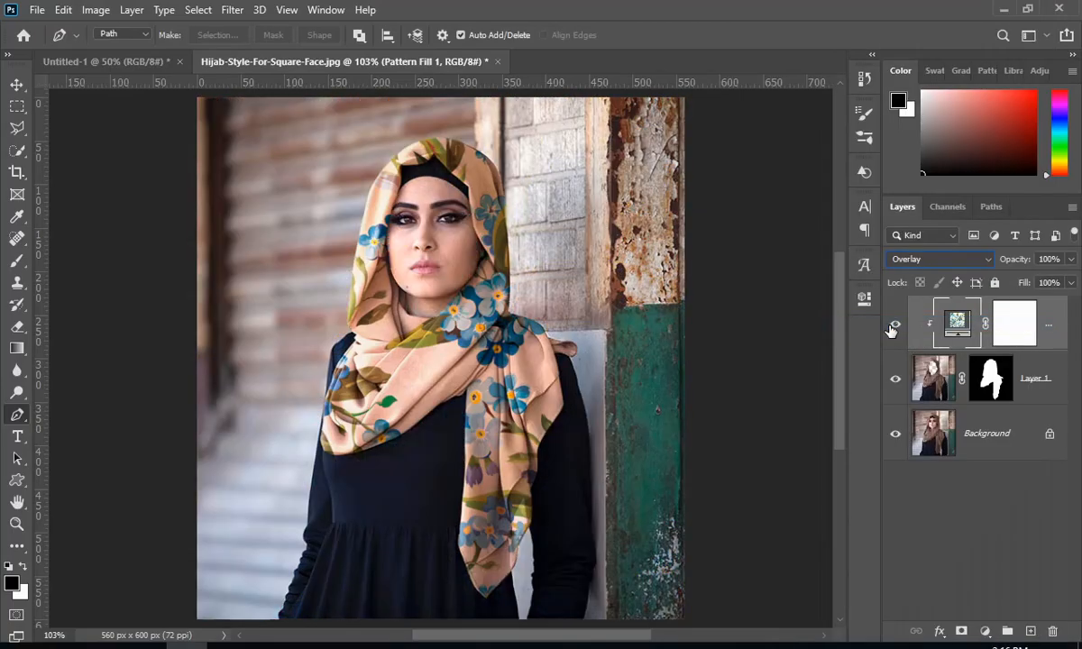
mouse_move(894, 325)
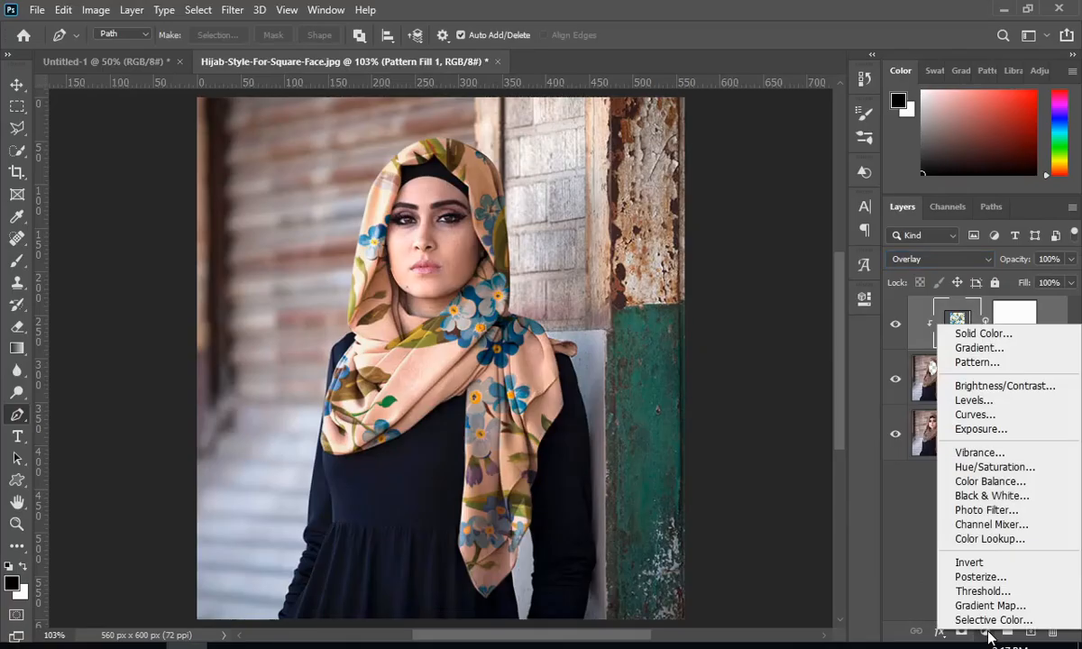
mouse_move(1003, 386)
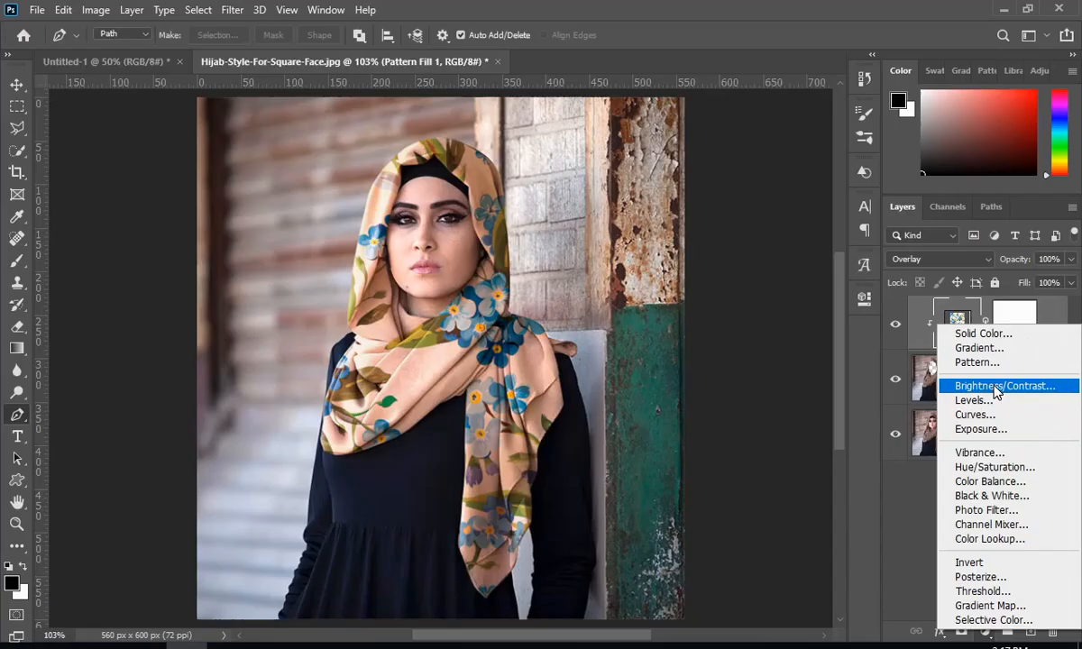
Step: Add a Brightness/Contrast adjustment and drag Brightness down to about −49 to darken the hijab
click(1004, 385)
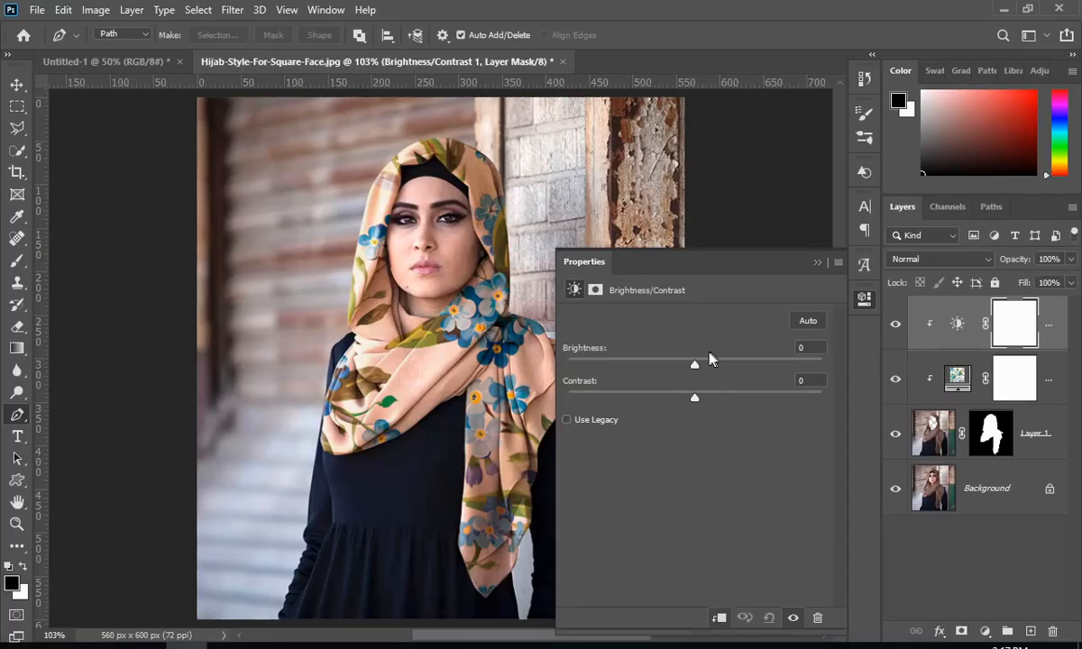
drag(694, 363, 669, 363)
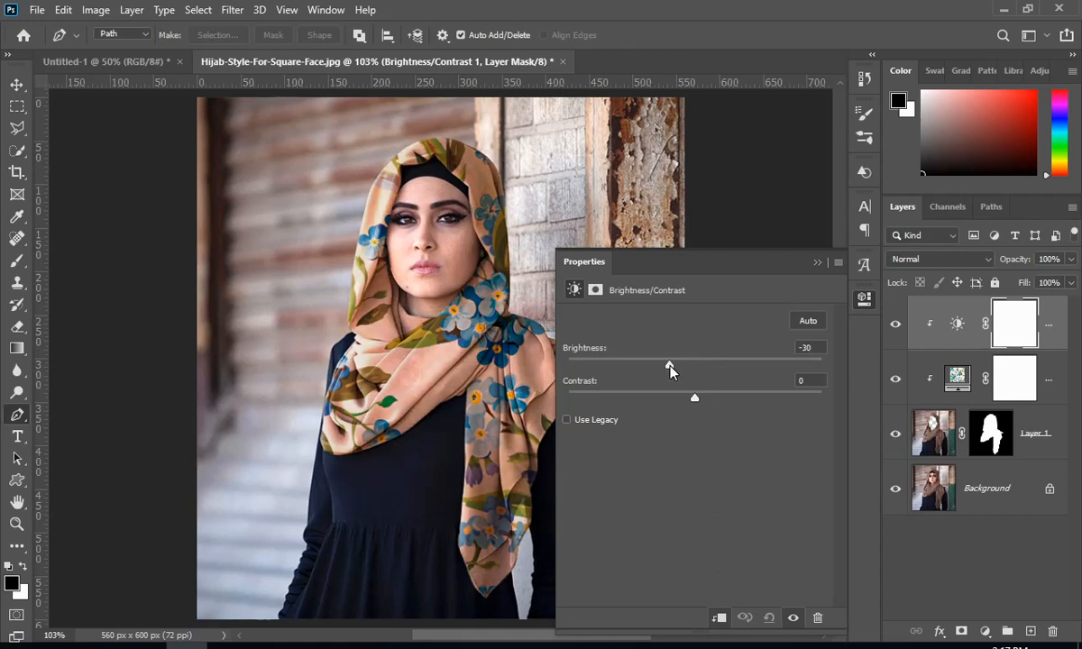
drag(670, 365, 639, 365)
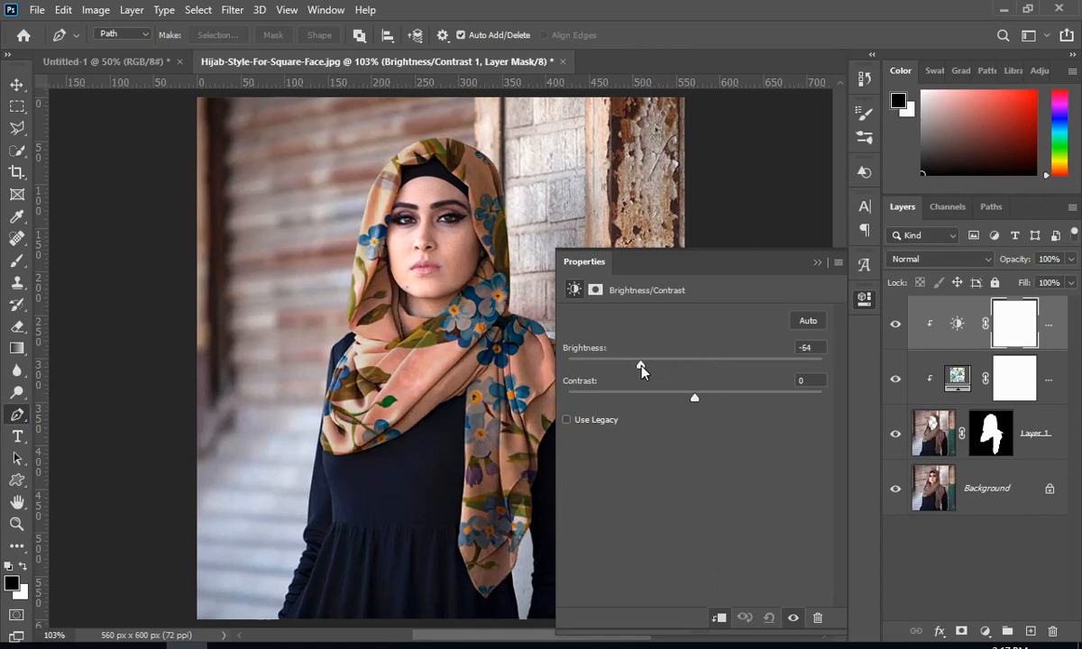
drag(640, 368, 631, 368)
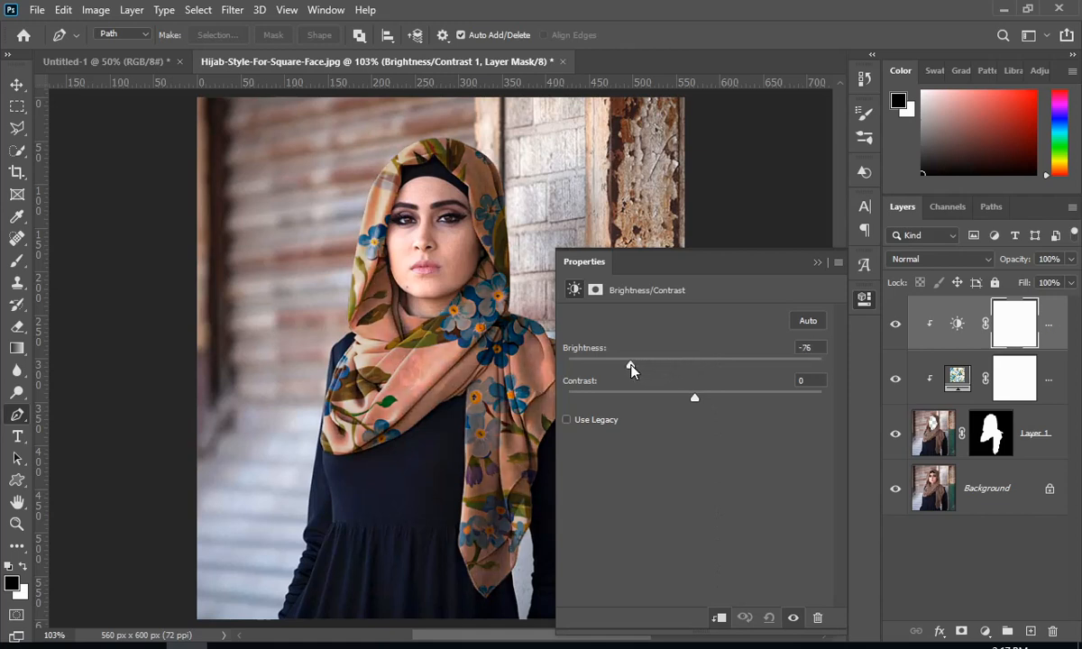
drag(630, 365, 654, 365)
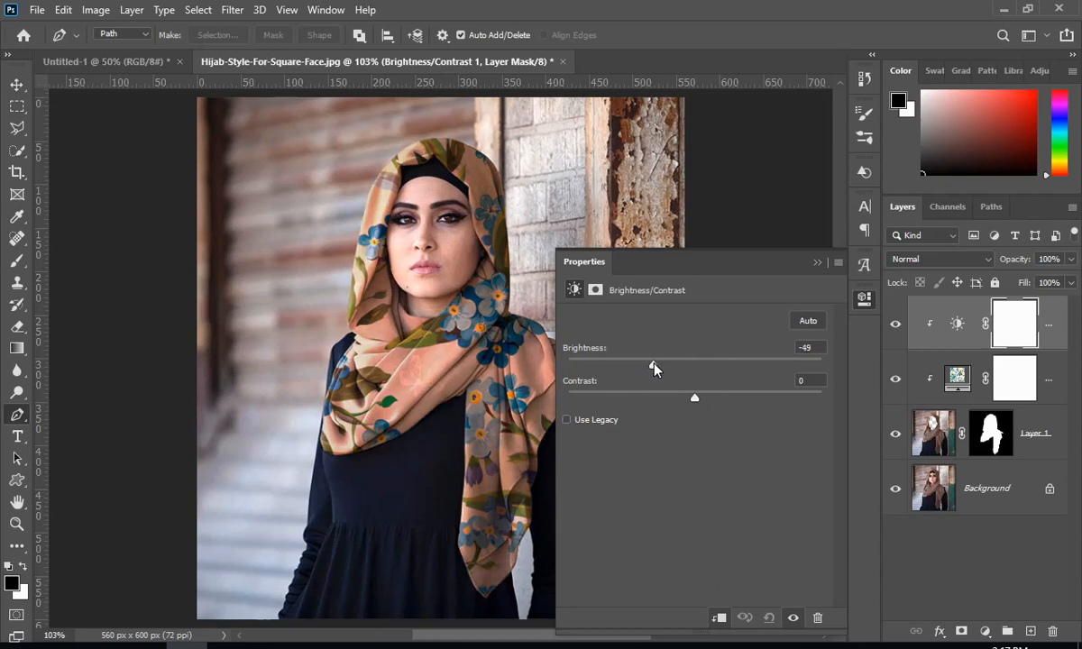
click(816, 263)
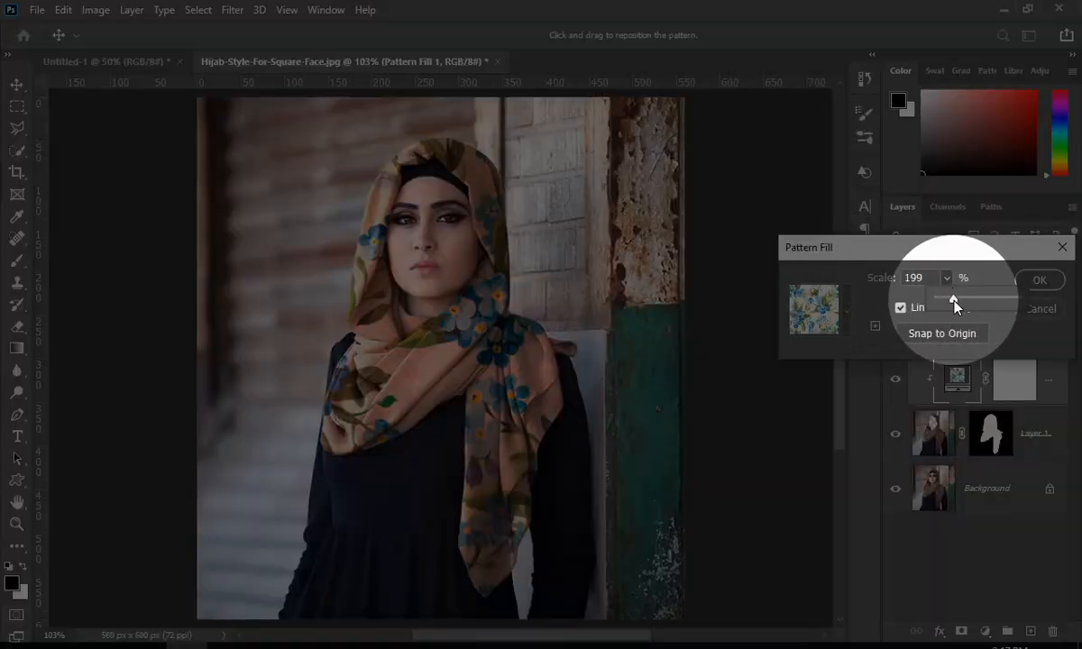
Step: Adjust the pattern fill's Scale slider and set it to 56% for a smaller floral pattern
drag(969, 298, 951, 298)
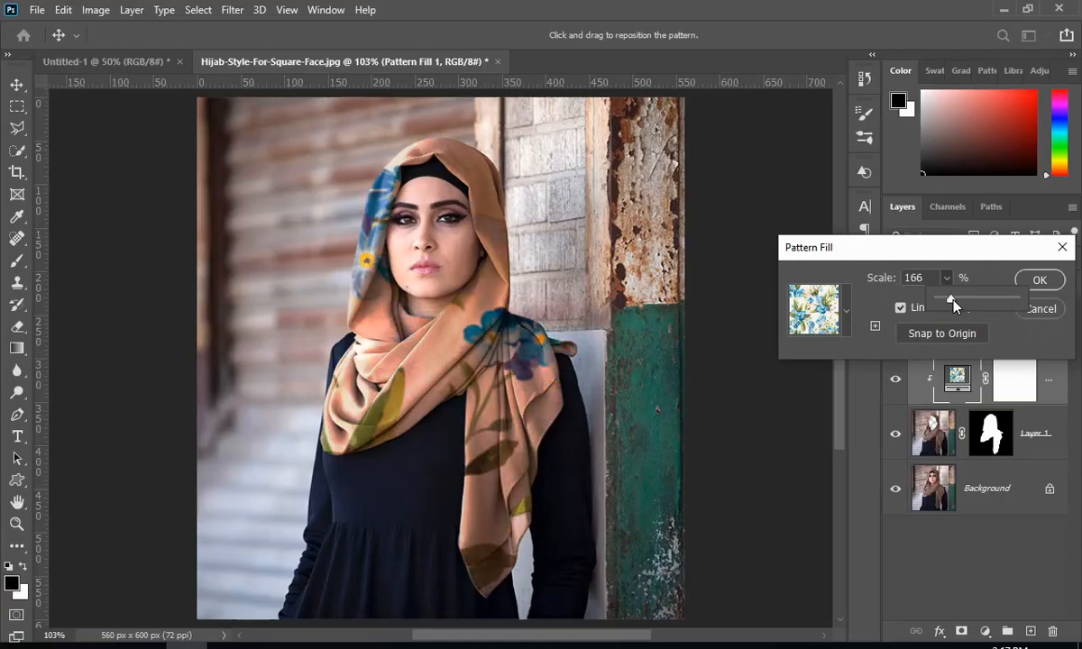
drag(956, 301, 943, 300)
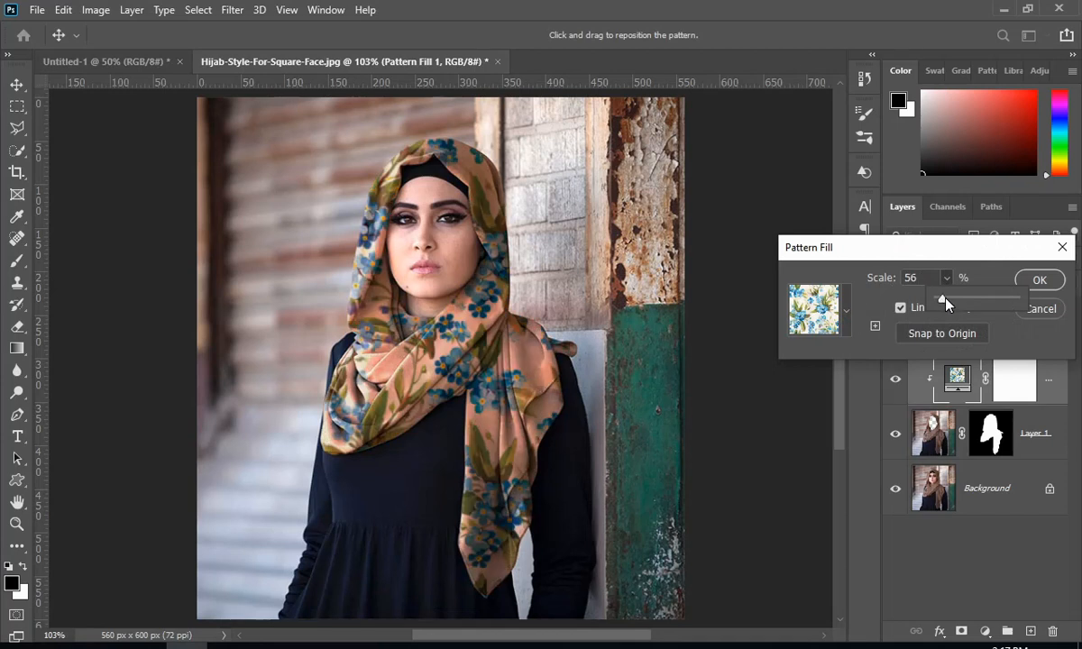
drag(955, 302, 941, 303)
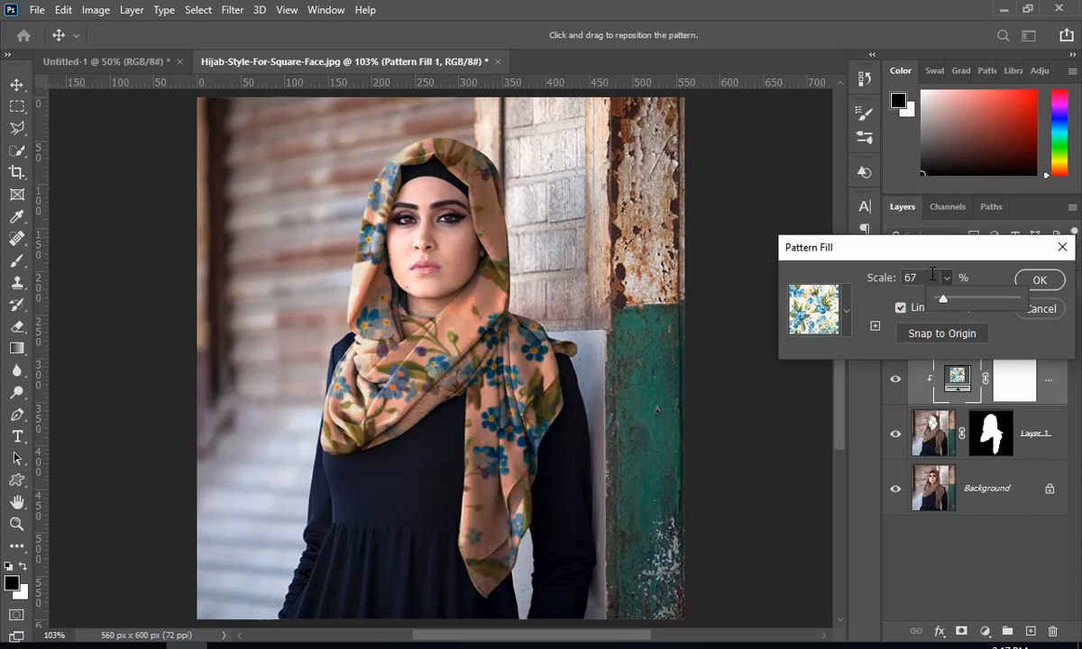
text(56)
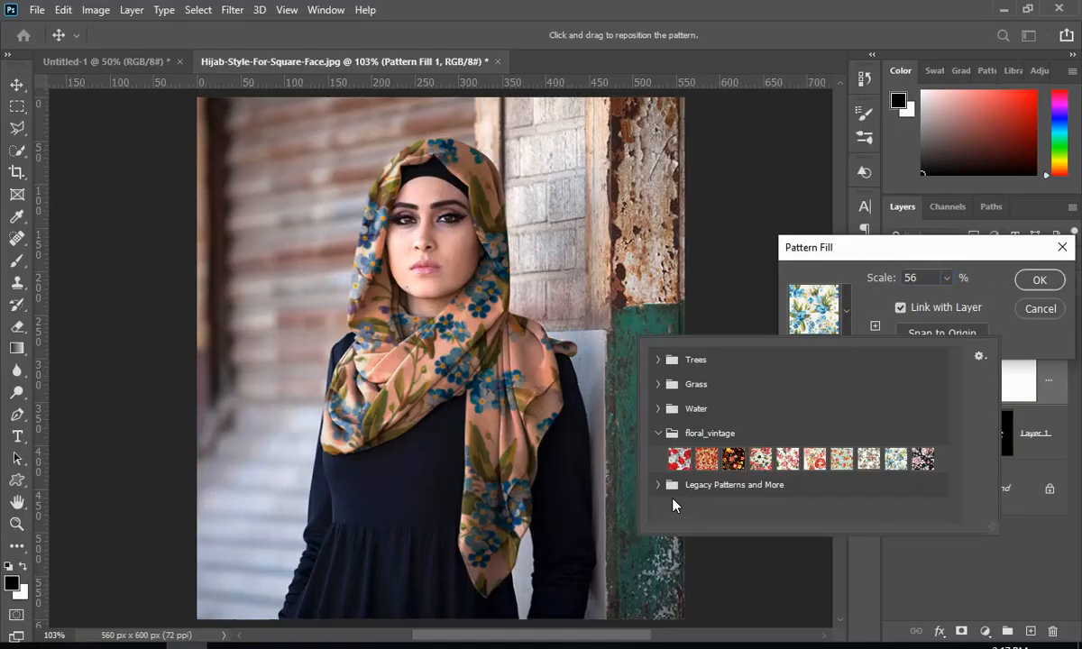
Step: Try the orange, dark orange, red and peach swatches, then confirm the blue floral pattern at 56%
click(706, 458)
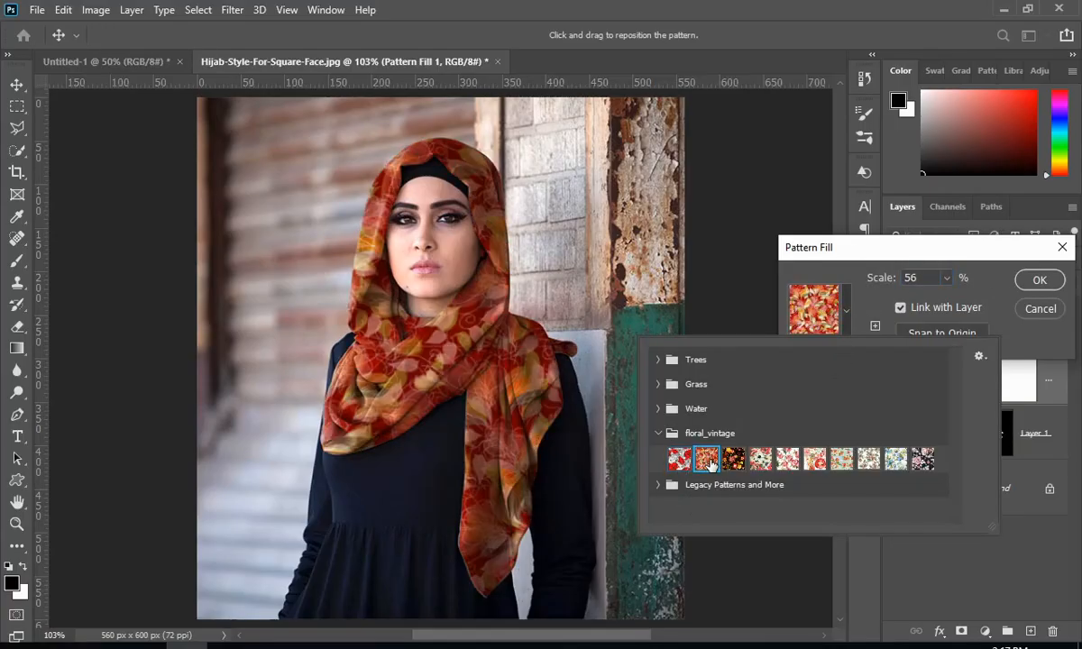
click(733, 459)
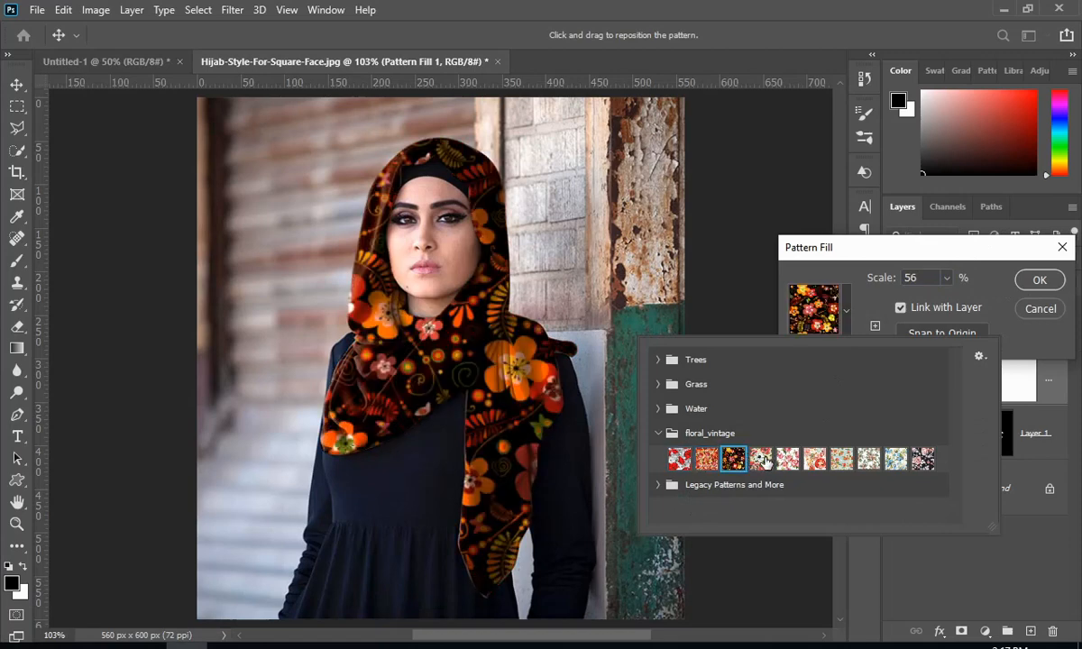
click(813, 459)
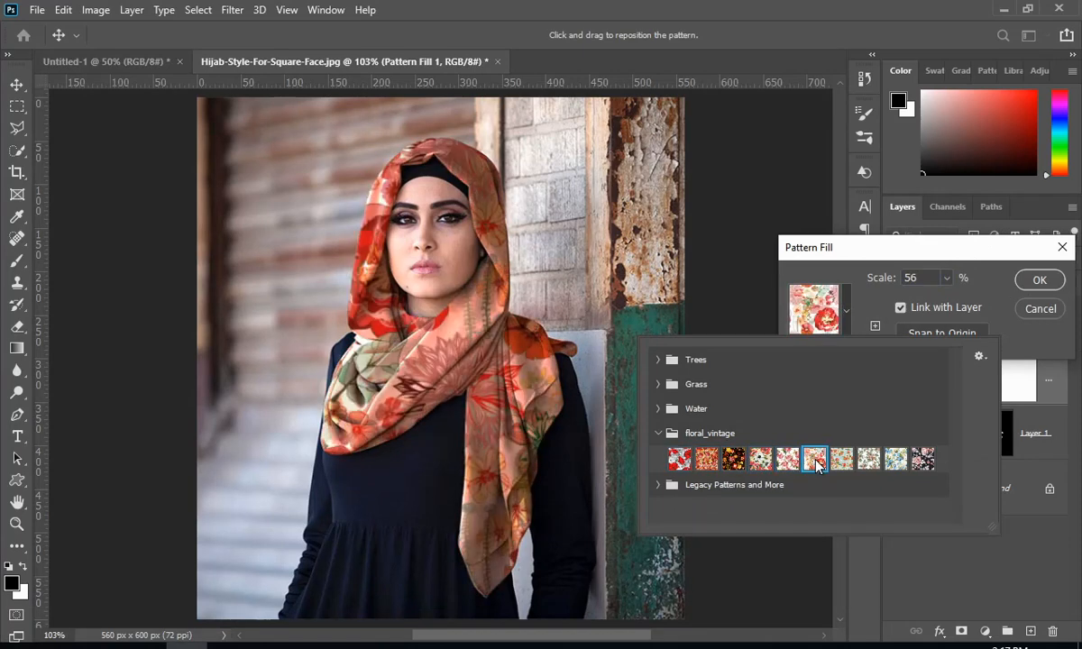
click(868, 458)
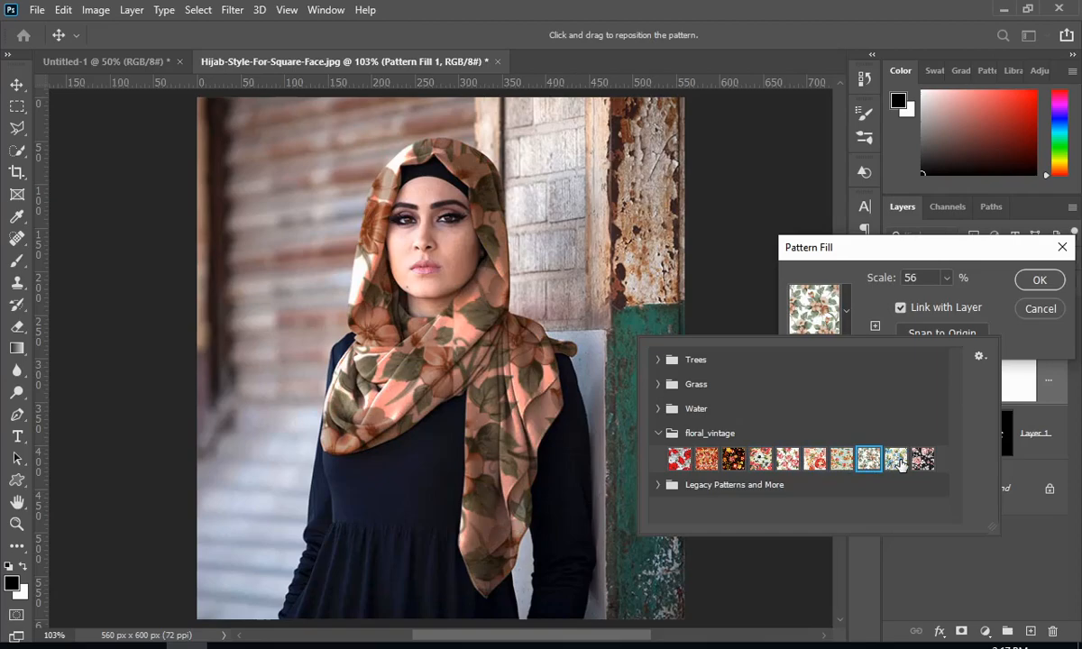
click(895, 460)
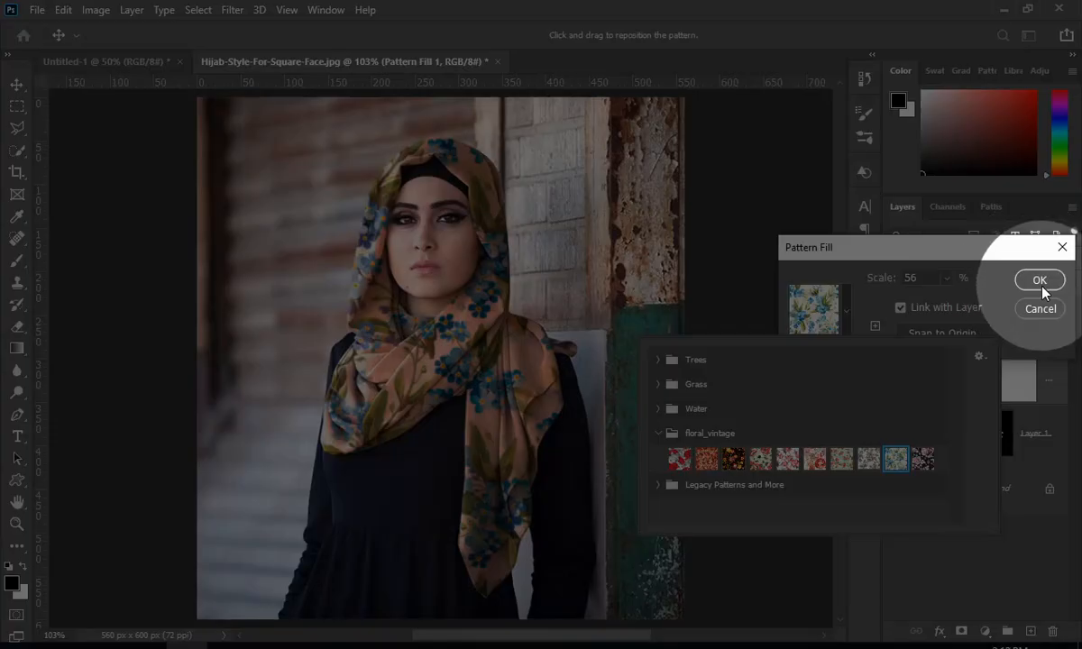
click(1039, 279)
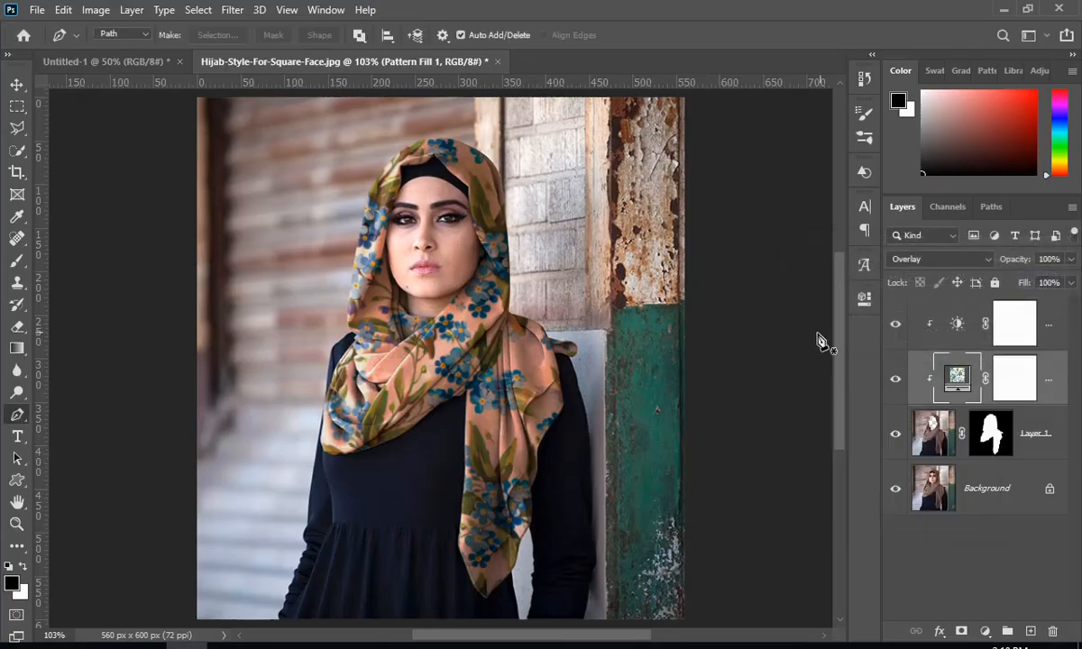